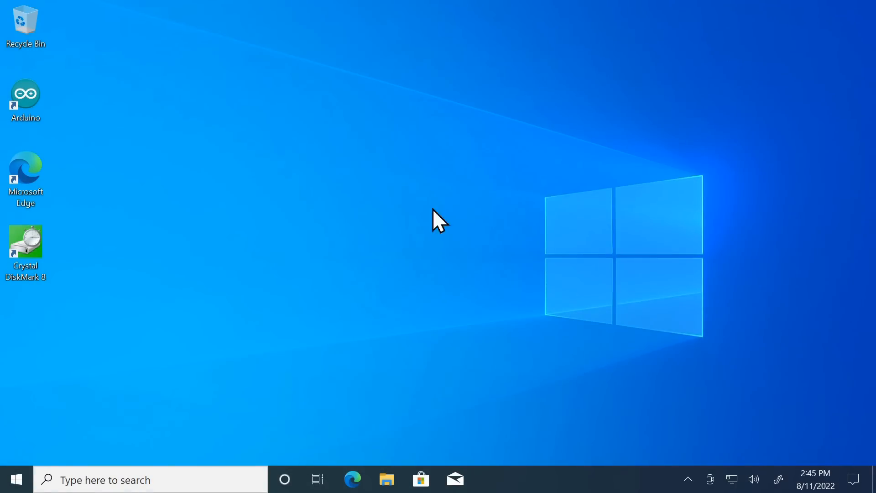
mouse_move(427, 252)
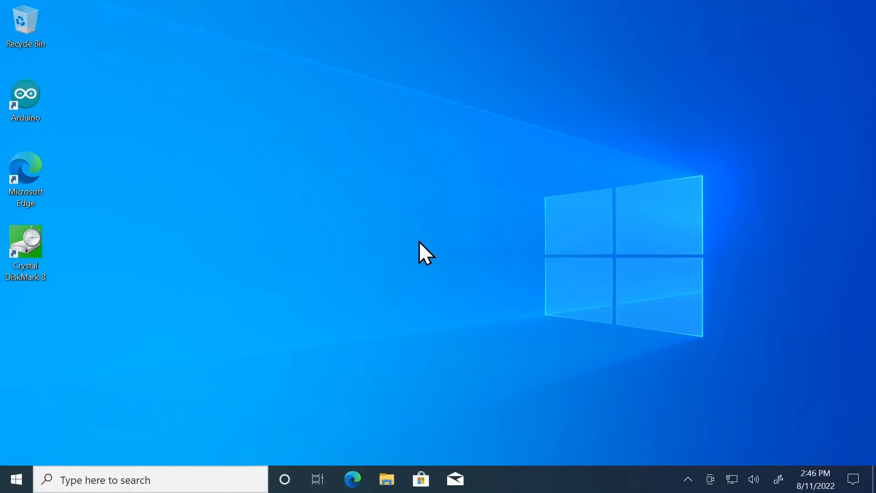
mouse_move(316, 230)
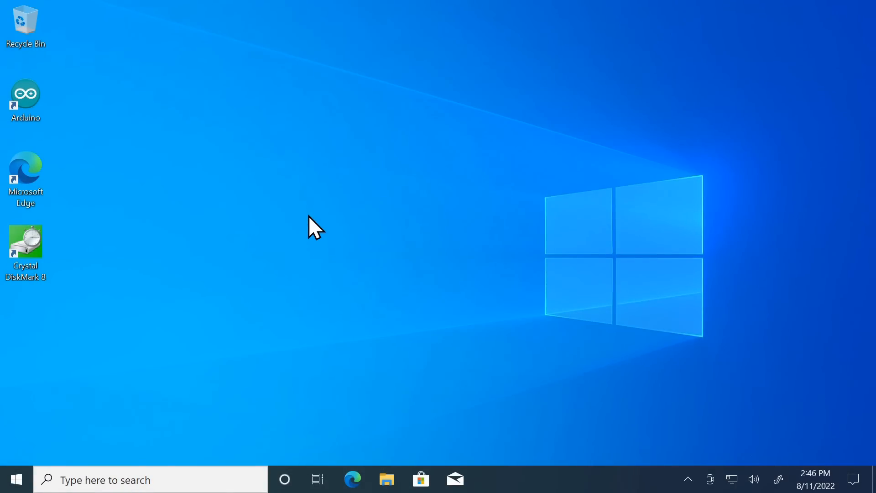
mouse_move(444, 293)
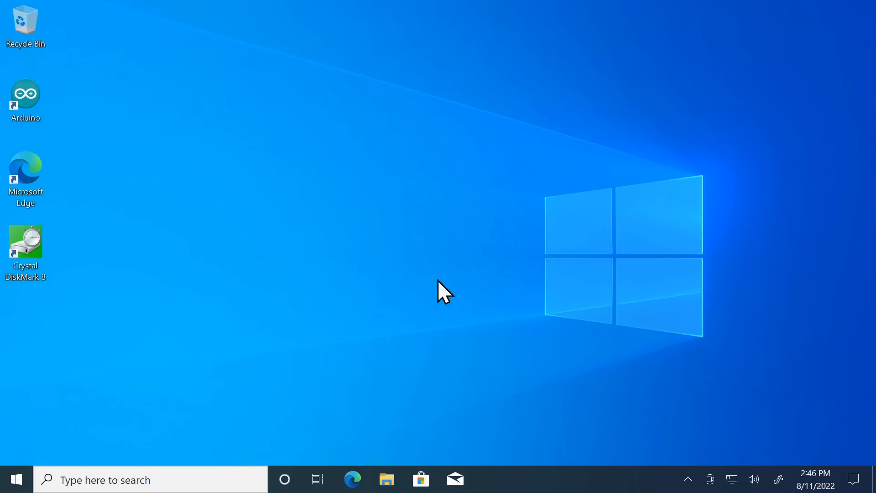
mouse_move(466, 282)
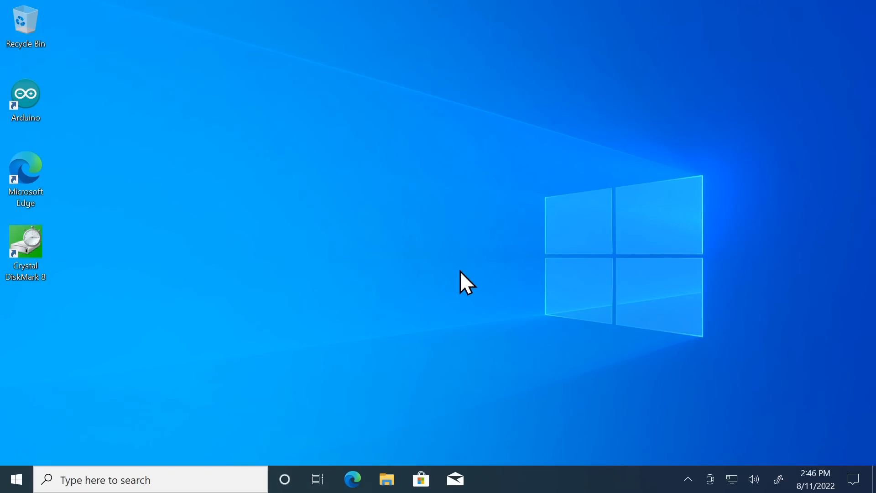
mouse_move(443, 274)
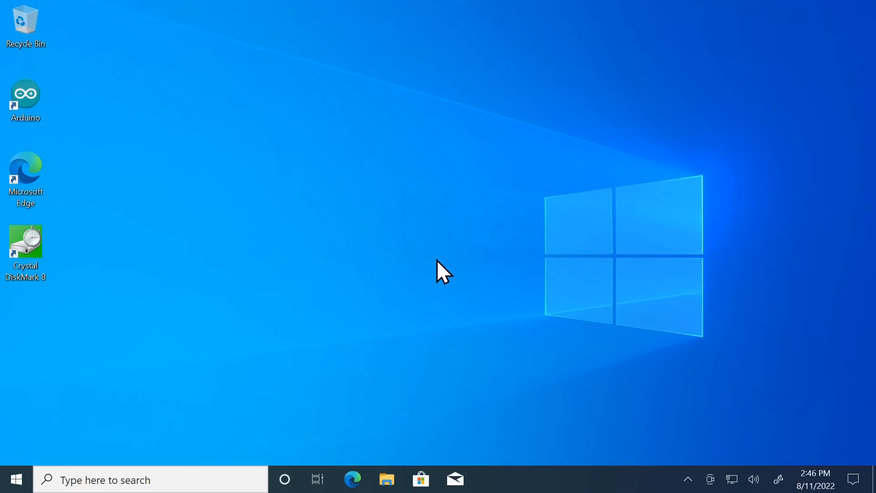
mouse_move(397, 296)
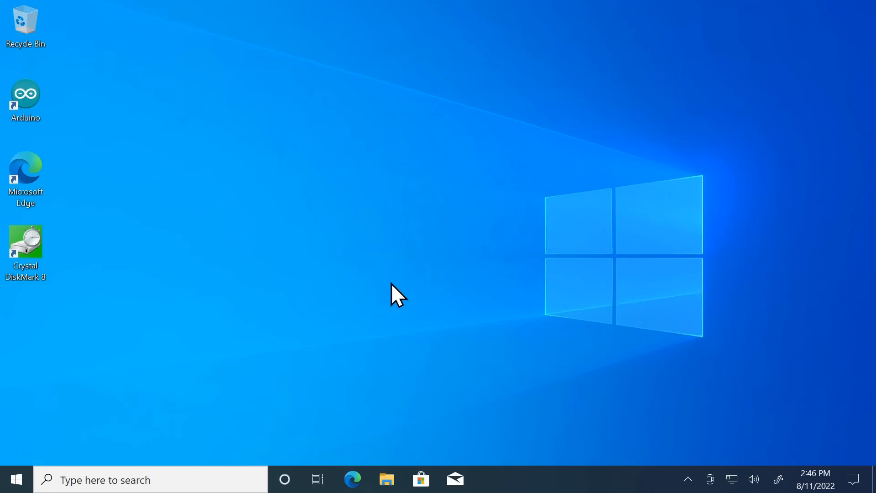
mouse_move(284, 252)
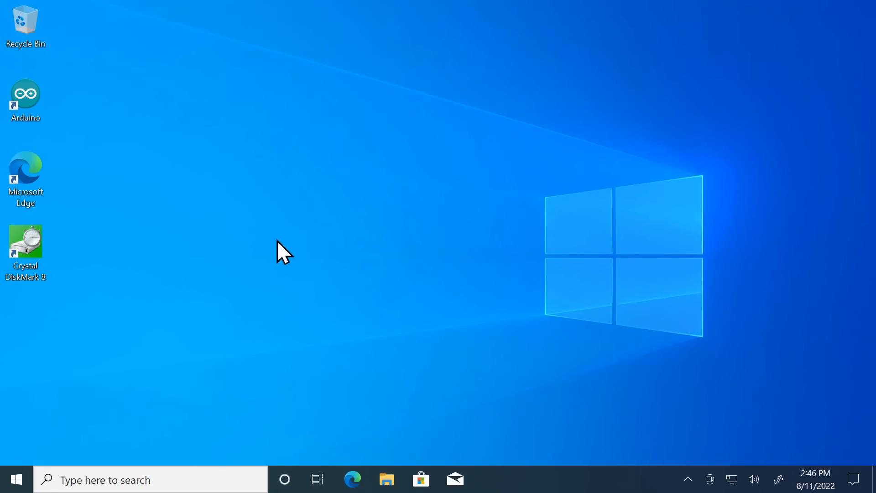
mouse_move(15, 480)
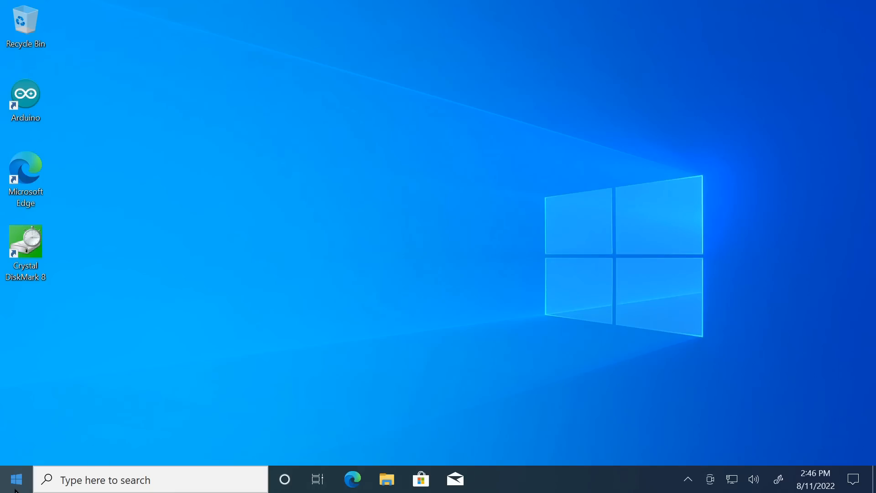
Step: Play the Sample 1080p 30fps favourite in Edge full screen with Stats for nerds shown
left_click(15, 480)
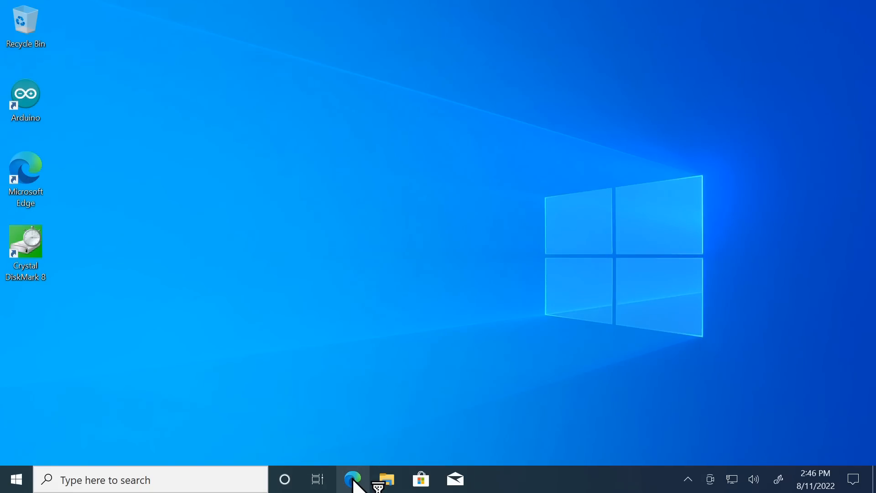
left_click(352, 480)
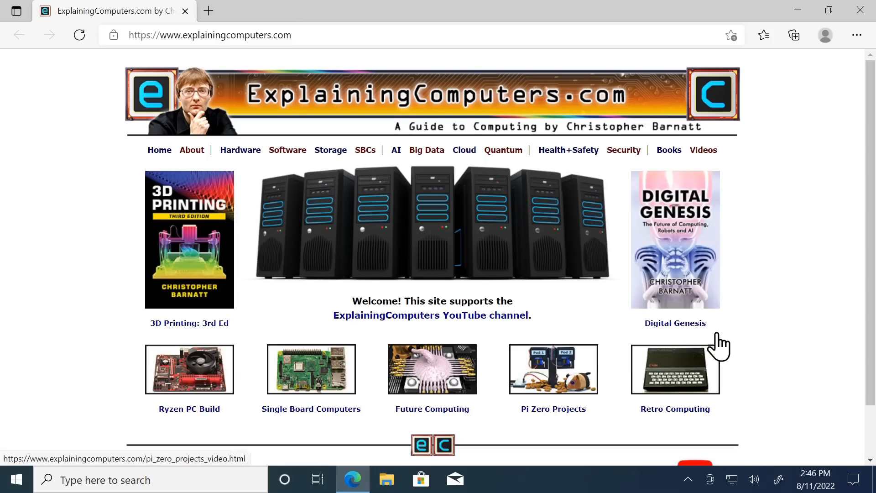
mouse_move(768, 70)
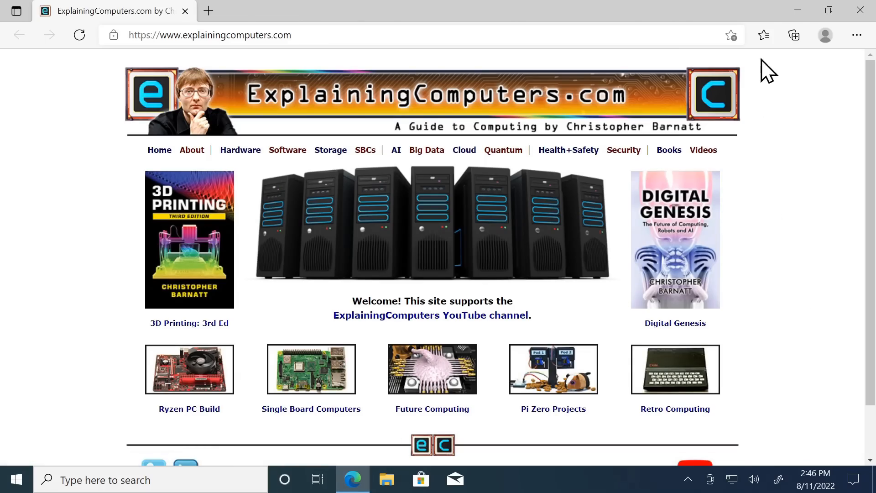
left_click(764, 35)
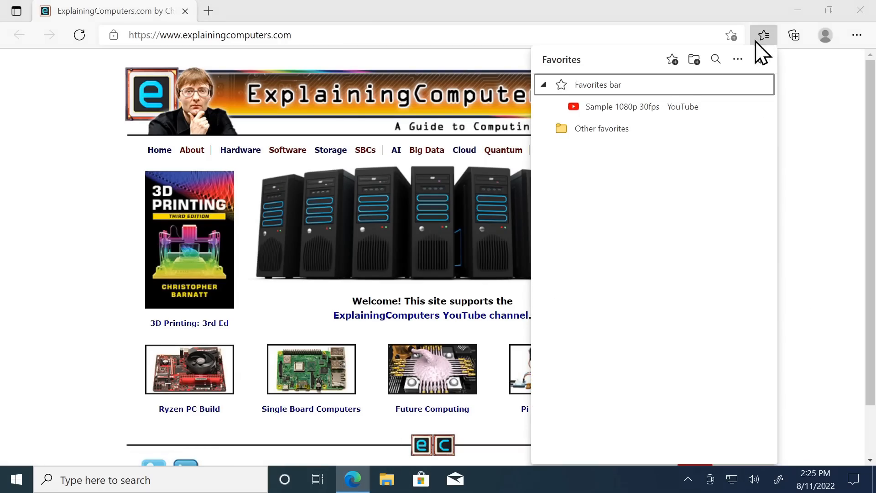
left_click(642, 107)
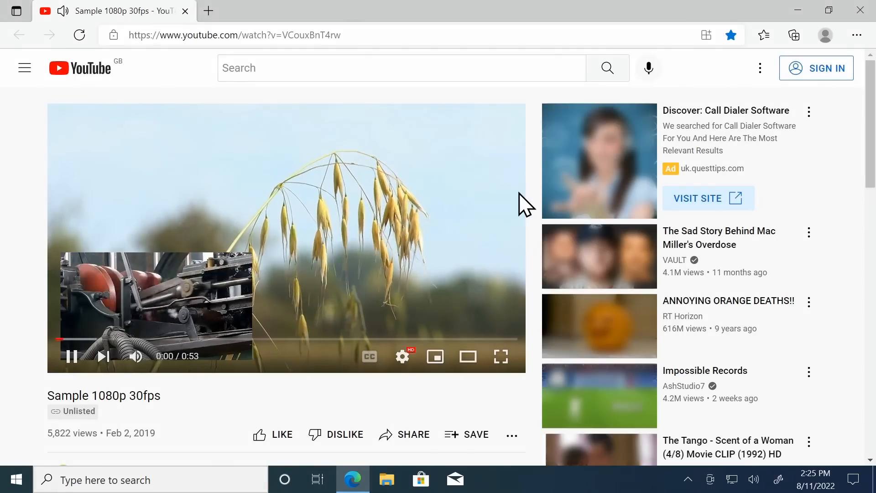
left_click(500, 356)
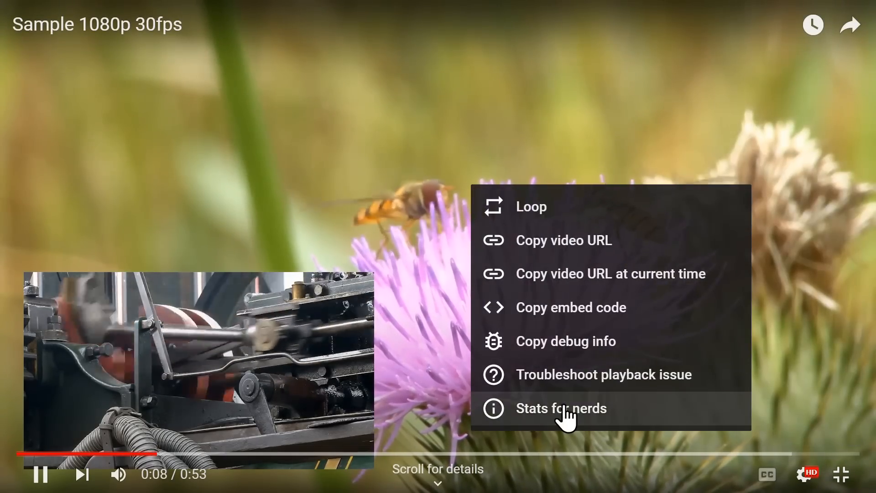
left_click(561, 408)
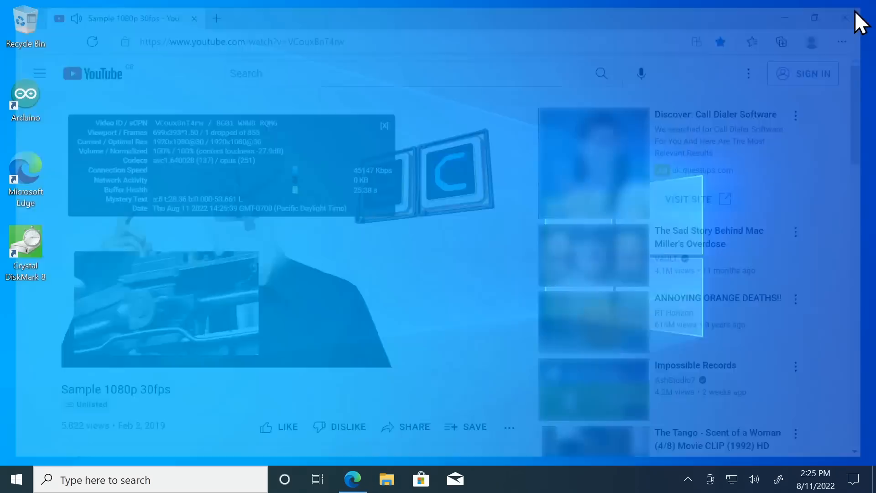
Step: Close Edge and review the Windows (C:) drive's 57.3 GB capacity in This PC properties
left_click(845, 18)
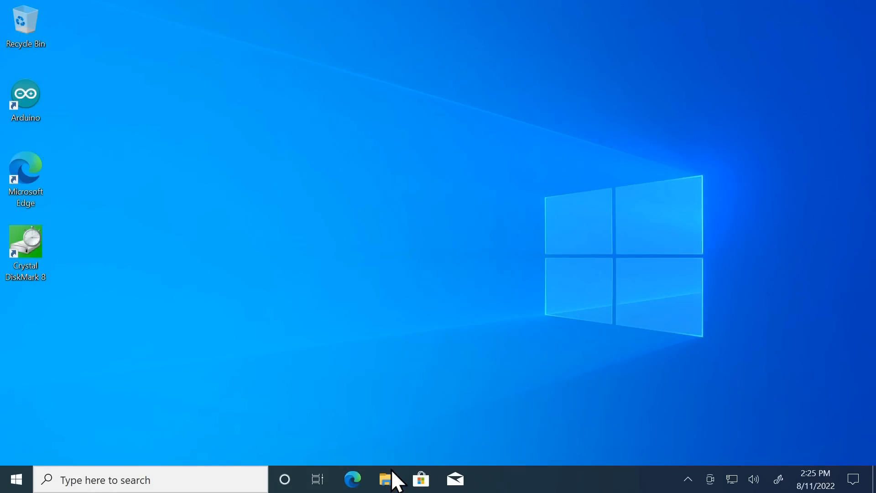
left_click(385, 479)
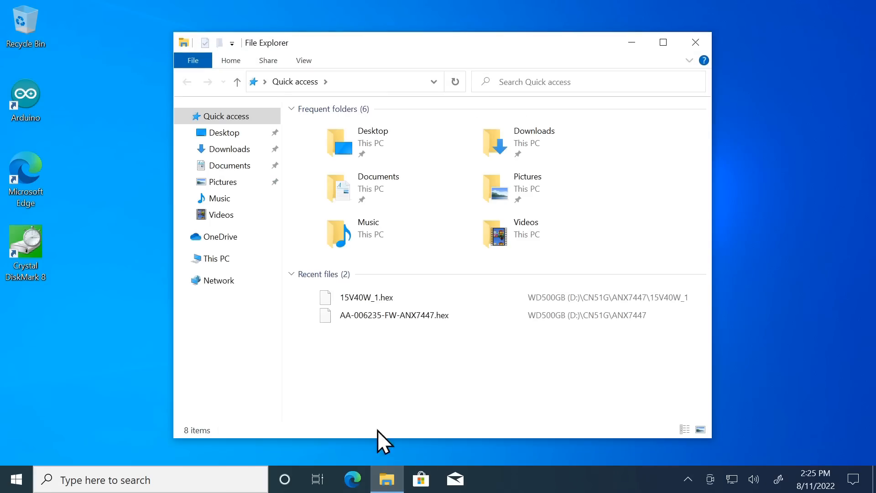
left_click(216, 258)
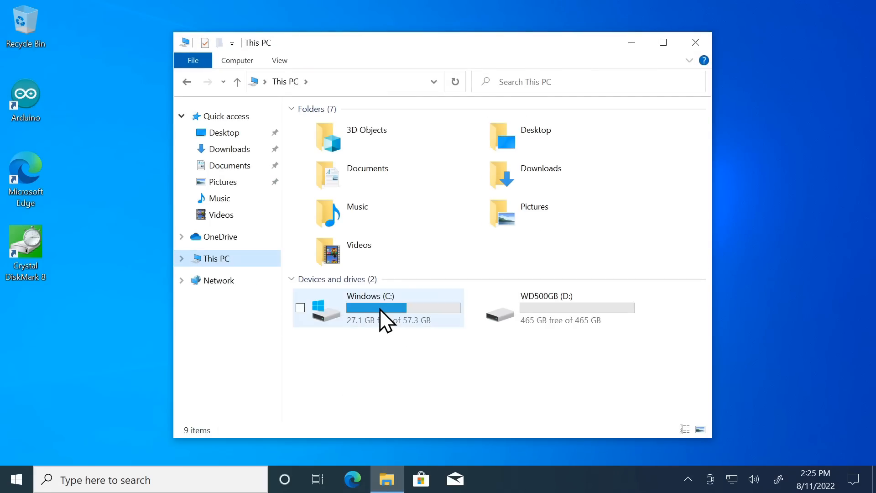
left_click(371, 308)
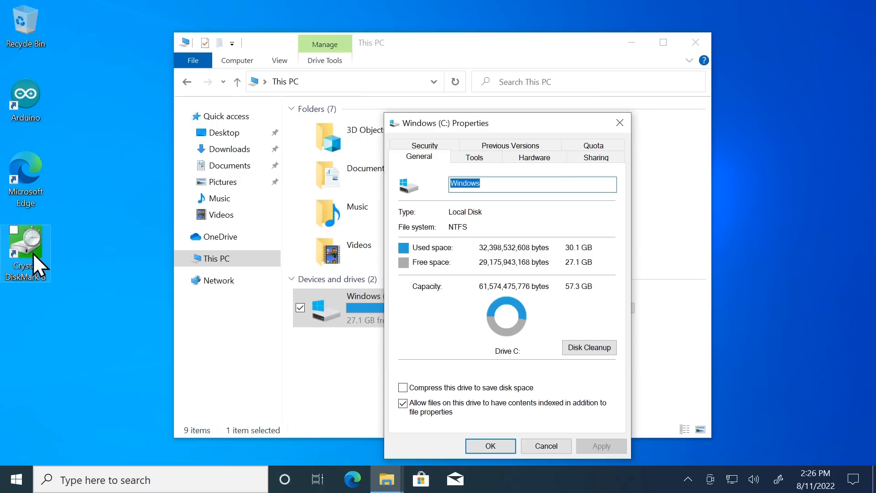
mouse_move(506, 313)
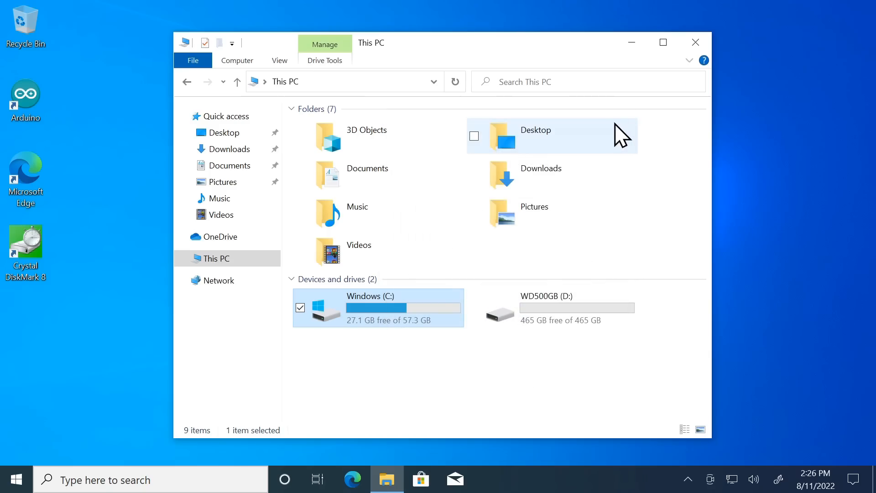
mouse_move(592, 311)
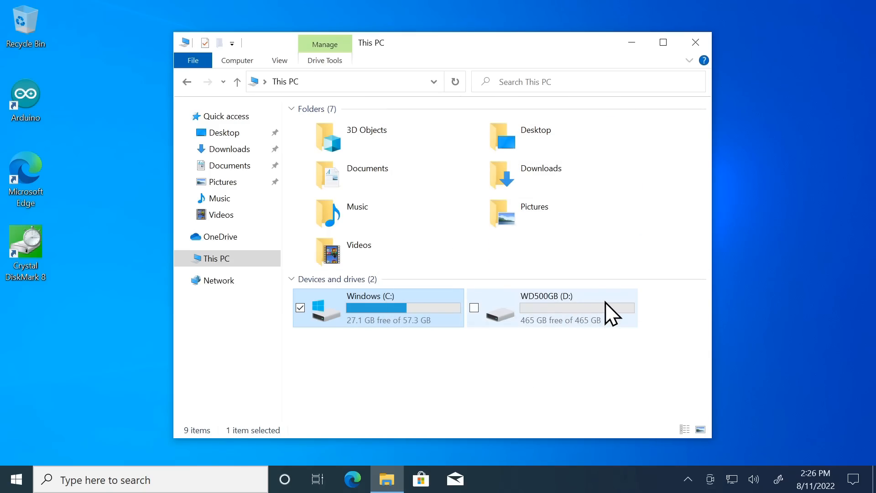
left_click(551, 307)
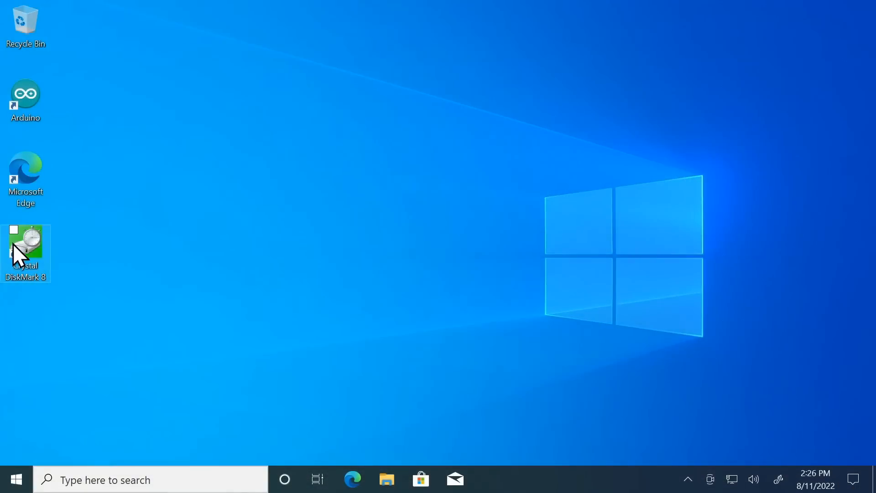
Step: Launch CrystalDiskMark, run all tests on C:, then select drive D: (0/466GiB)
double_click(25, 241)
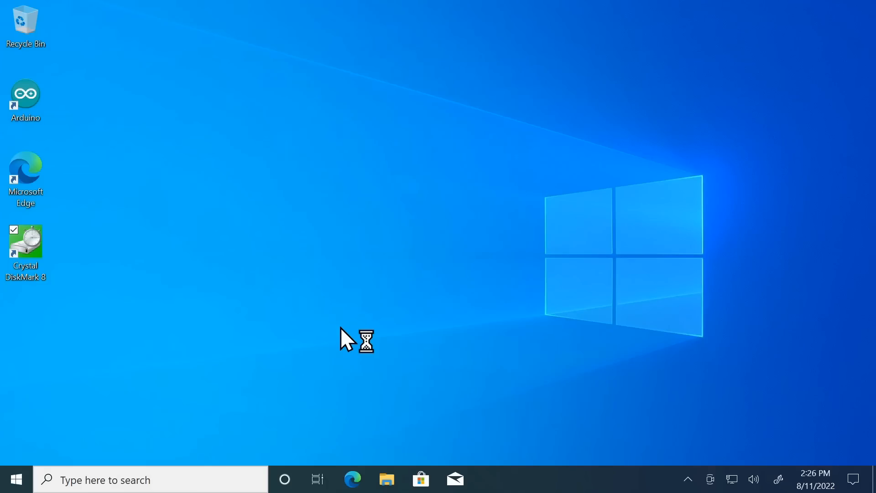
double_click(26, 252)
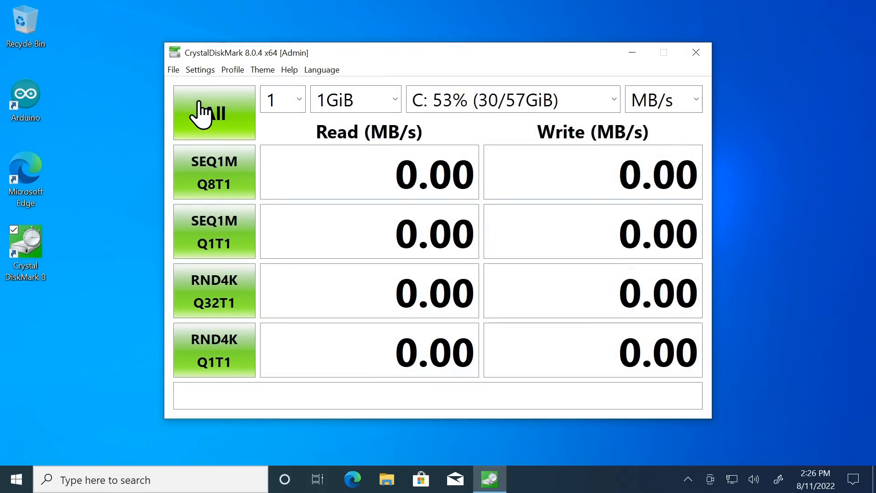
left_click(214, 113)
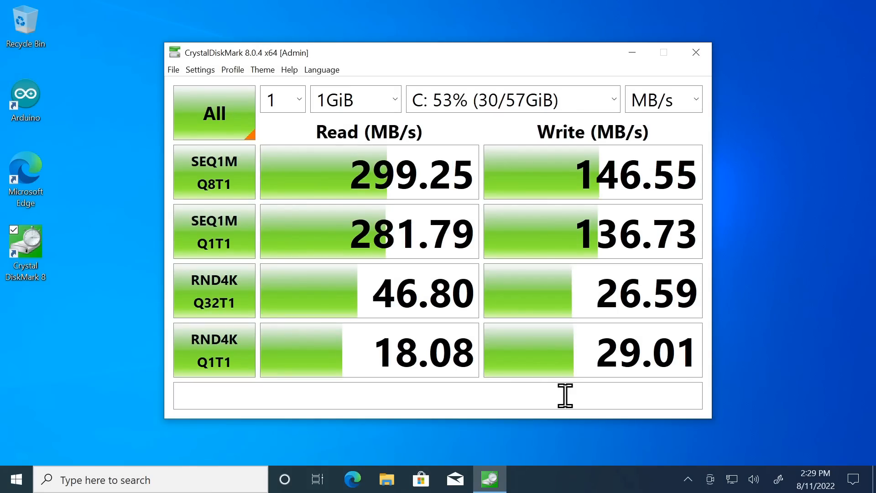
mouse_move(478, 229)
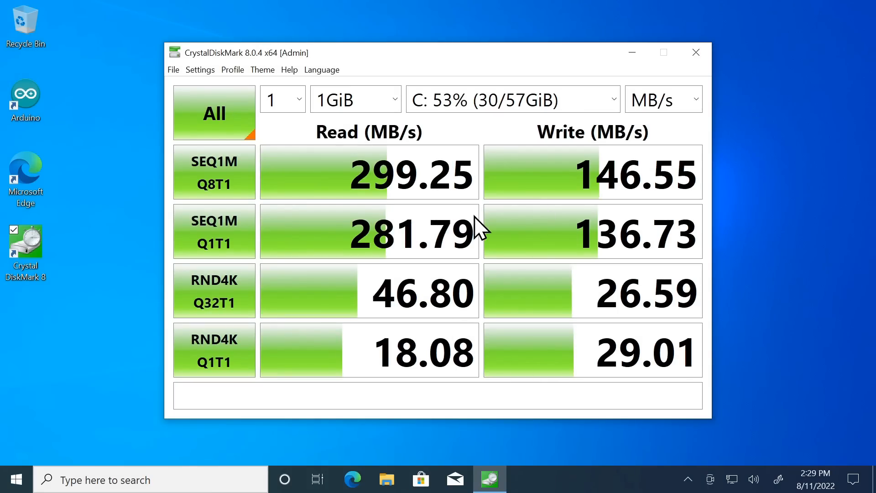
mouse_move(444, 227)
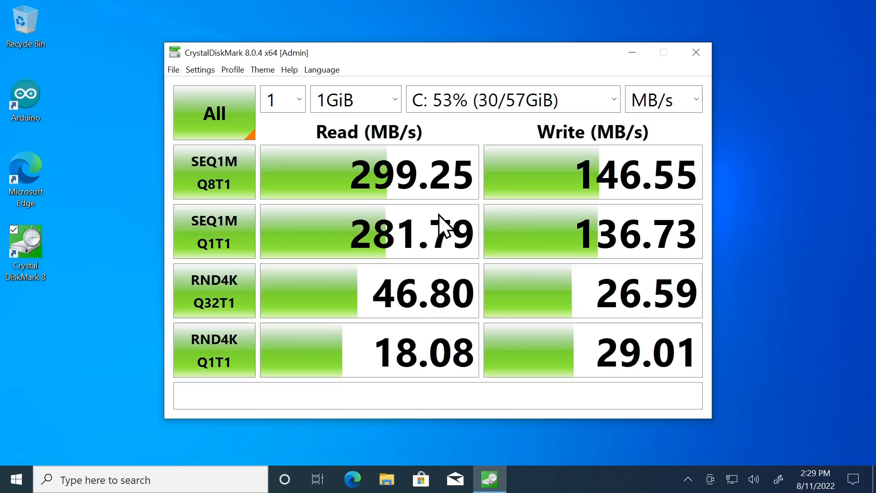
mouse_move(511, 221)
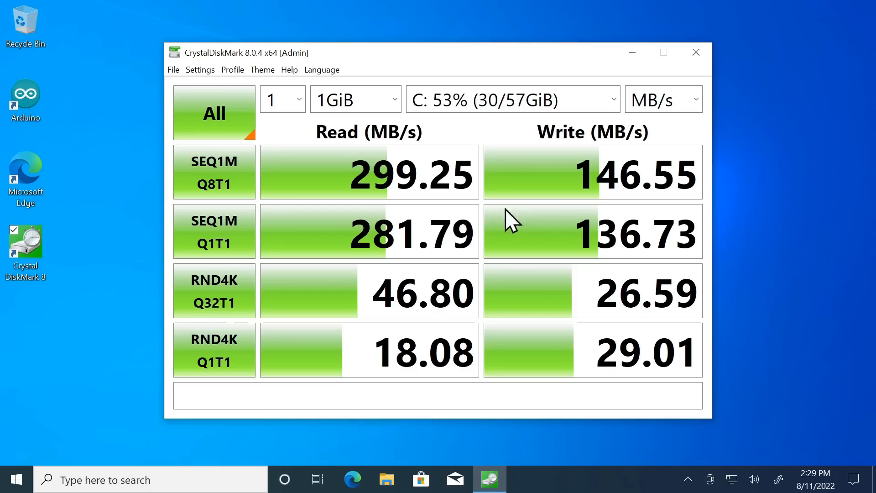
mouse_move(622, 203)
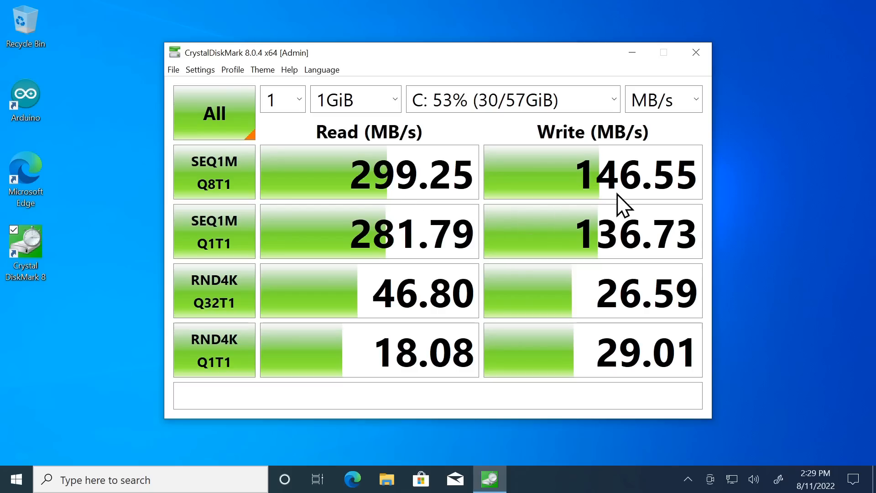
mouse_move(514, 221)
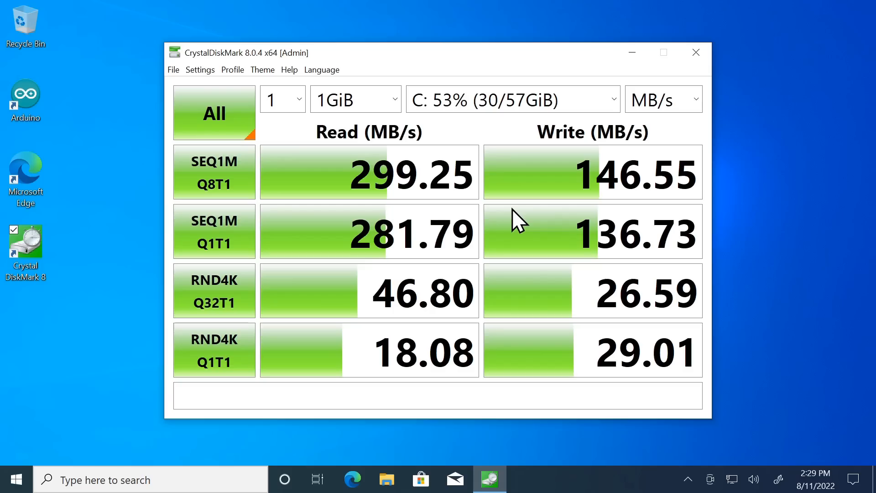
mouse_move(506, 207)
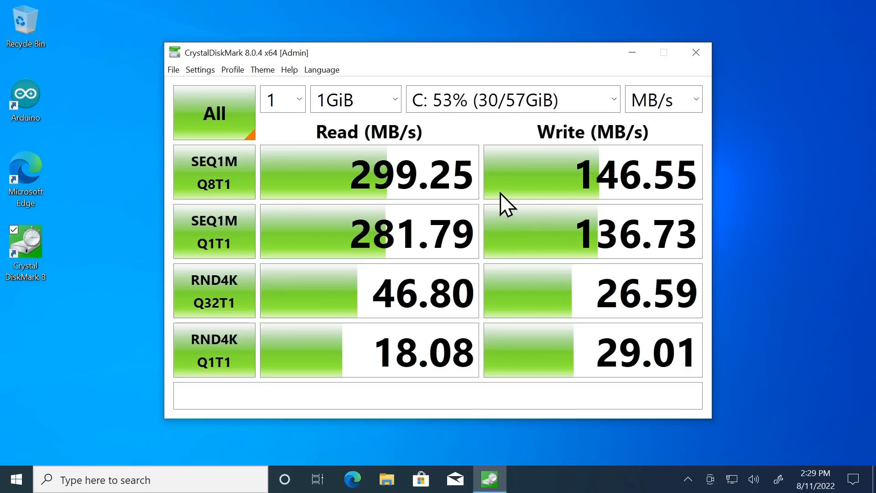
mouse_move(539, 247)
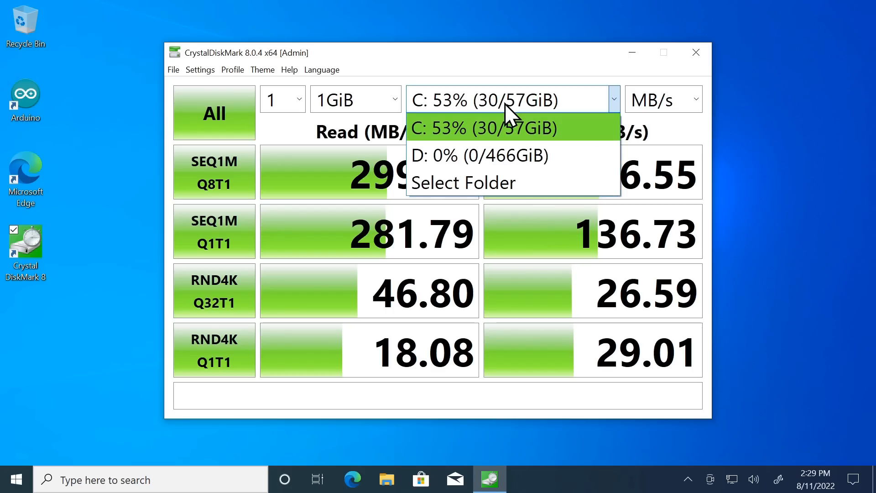
left_click(479, 156)
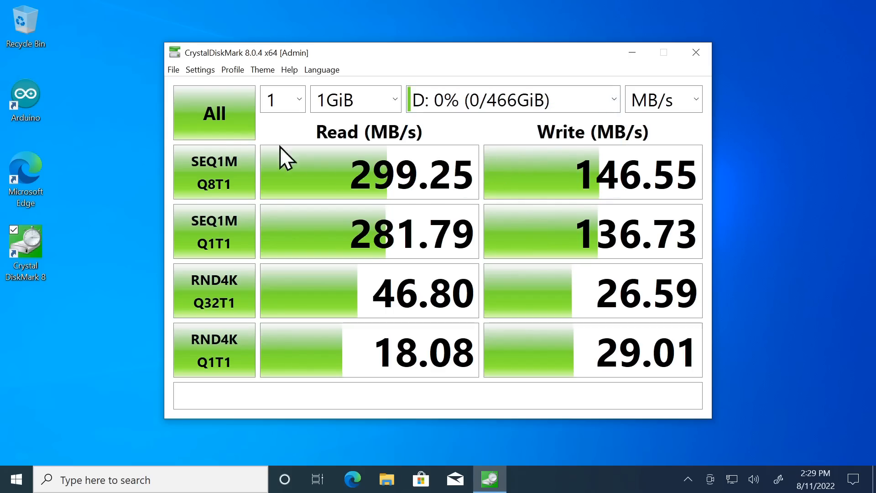
Step: Run all tests on drive D:, getting 1572.64 MB/s read and 1365.36 MB/s write
left_click(214, 113)
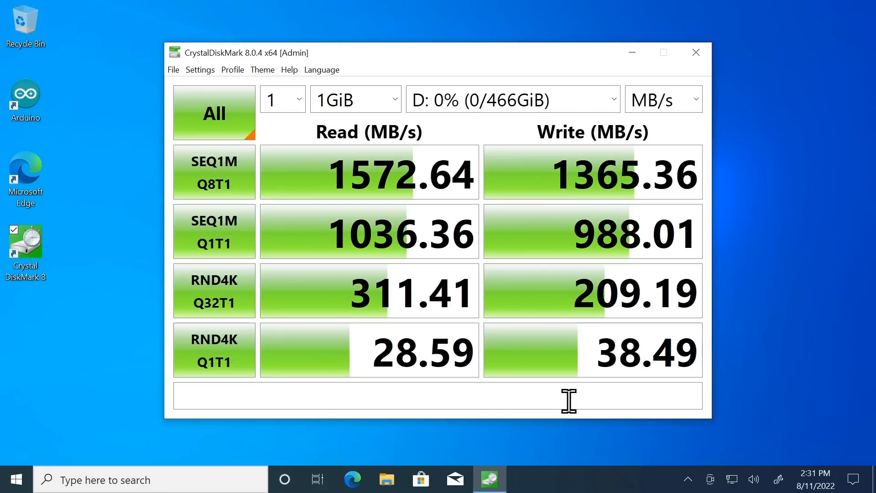
mouse_move(435, 218)
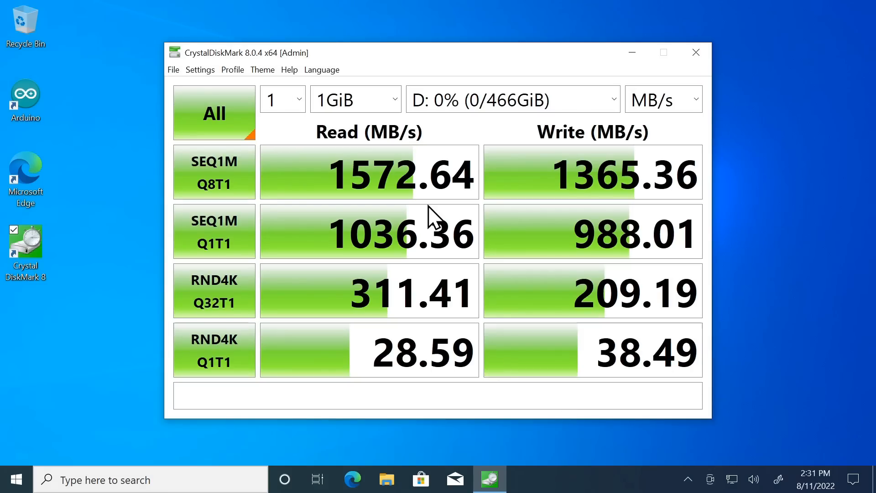
mouse_move(512, 215)
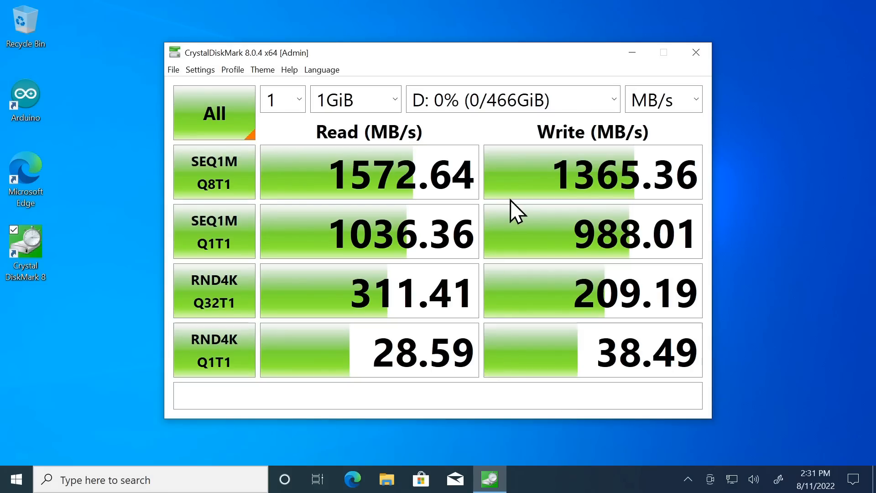
mouse_move(514, 226)
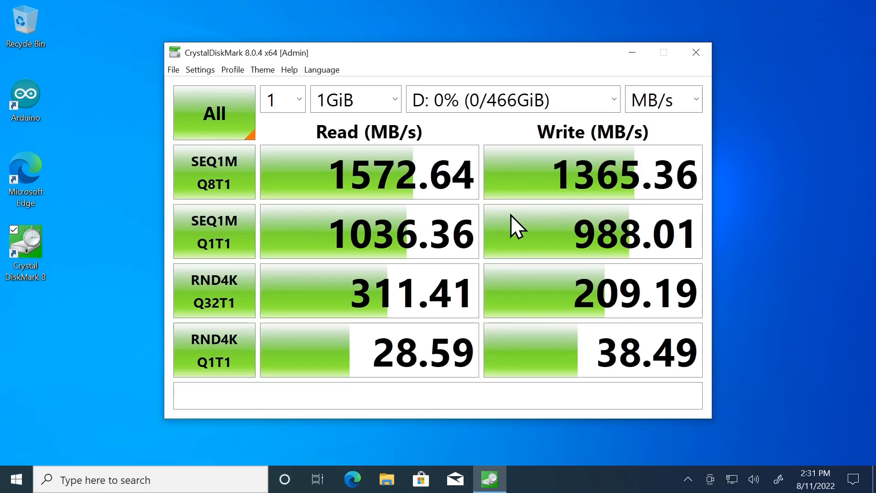
mouse_move(584, 201)
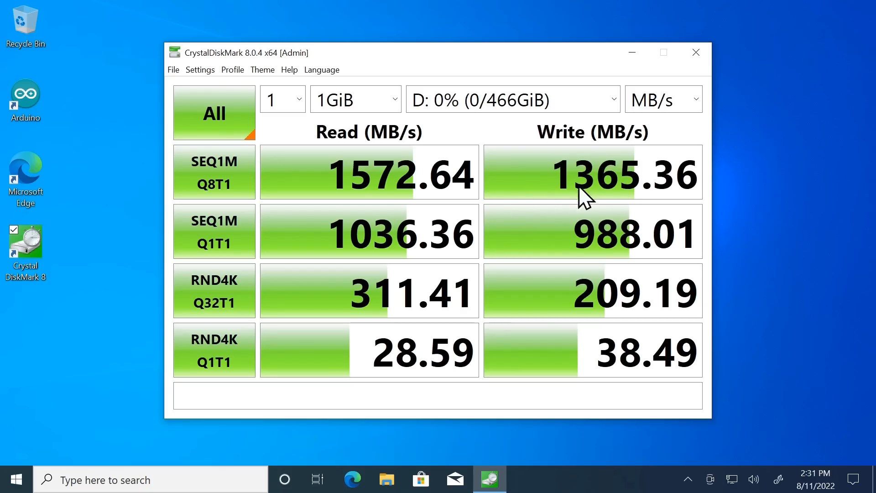
mouse_move(520, 201)
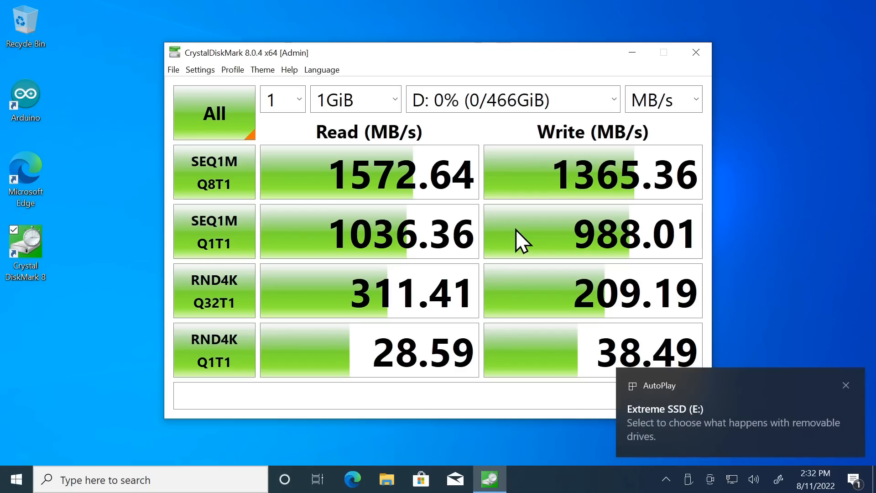
mouse_move(849, 397)
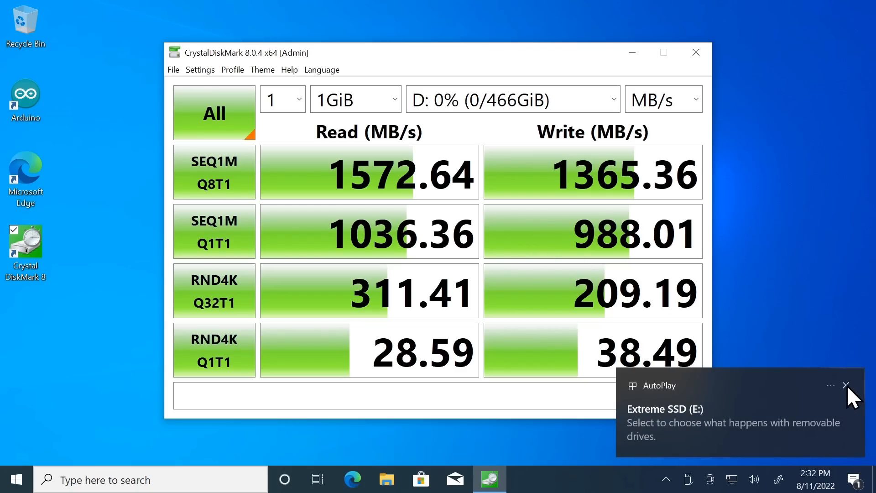
Step: Dismiss AutoPlay and benchmark drive E: (457.88 MB/s read, 446.58 MB/s write), then close CrystalDiskMark
left_click(846, 386)
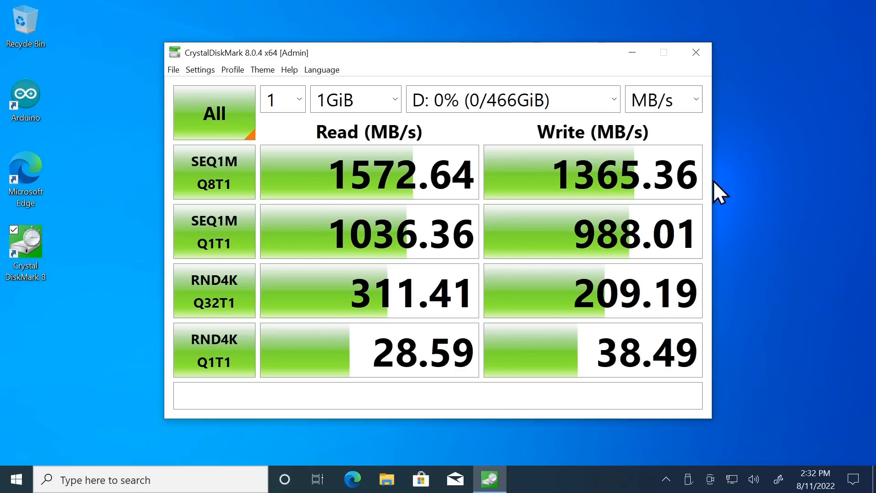
left_click(696, 52)
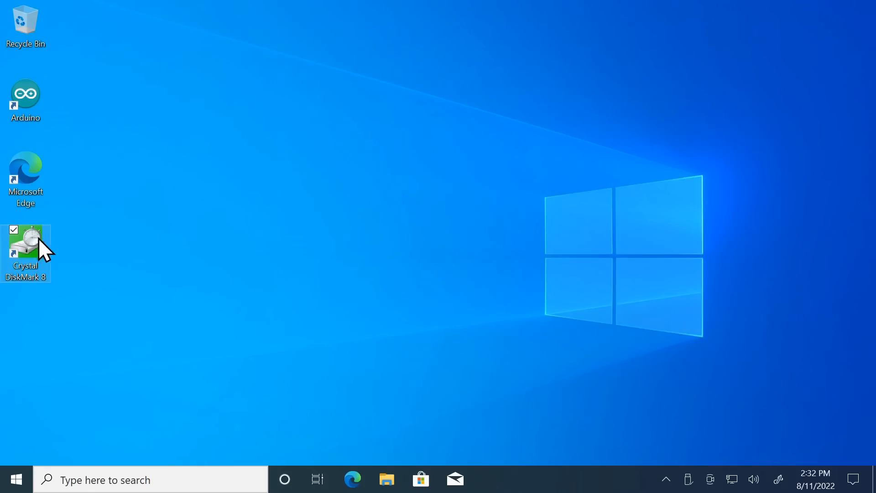
mouse_move(364, 343)
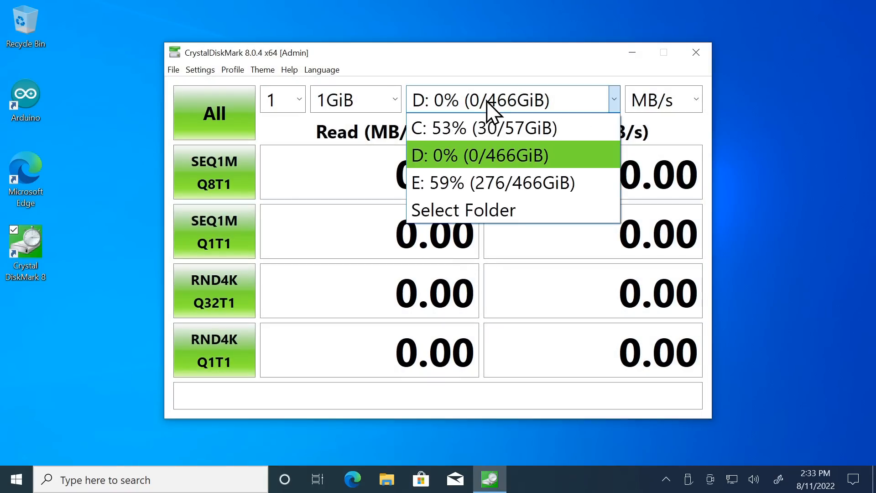
left_click(492, 183)
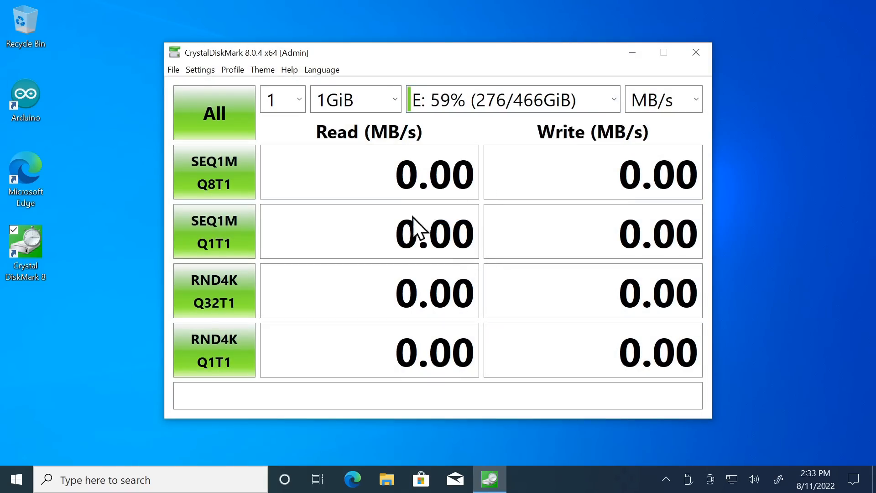
left_click(215, 113)
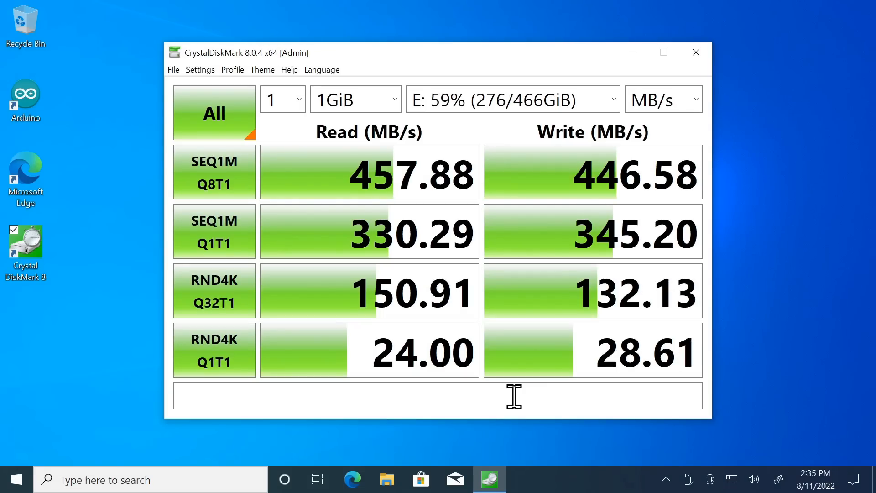
mouse_move(414, 198)
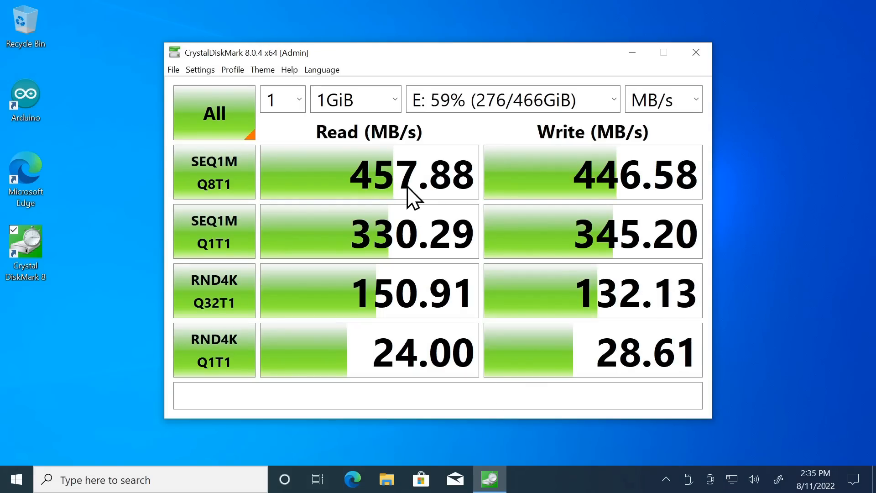
mouse_move(551, 201)
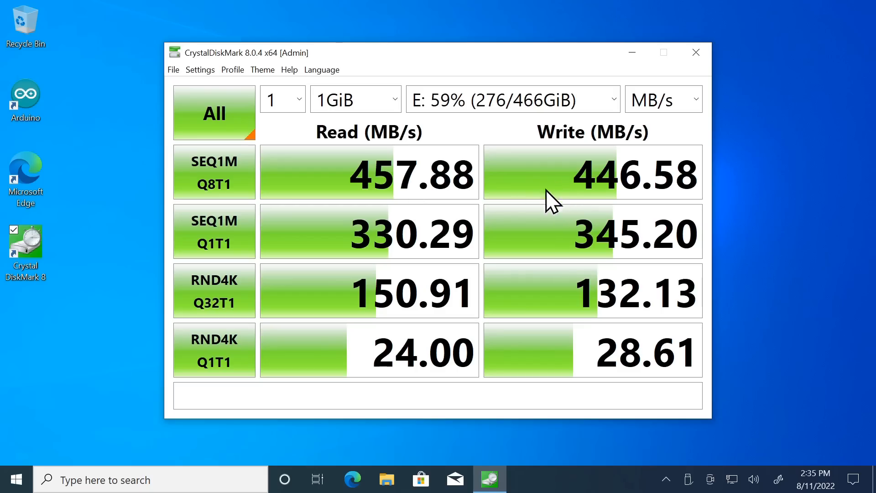
mouse_move(515, 232)
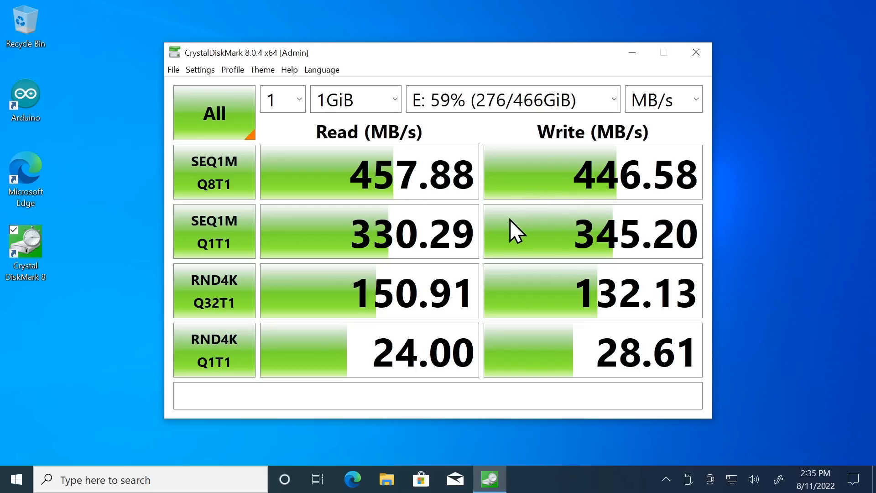
mouse_move(670, 120)
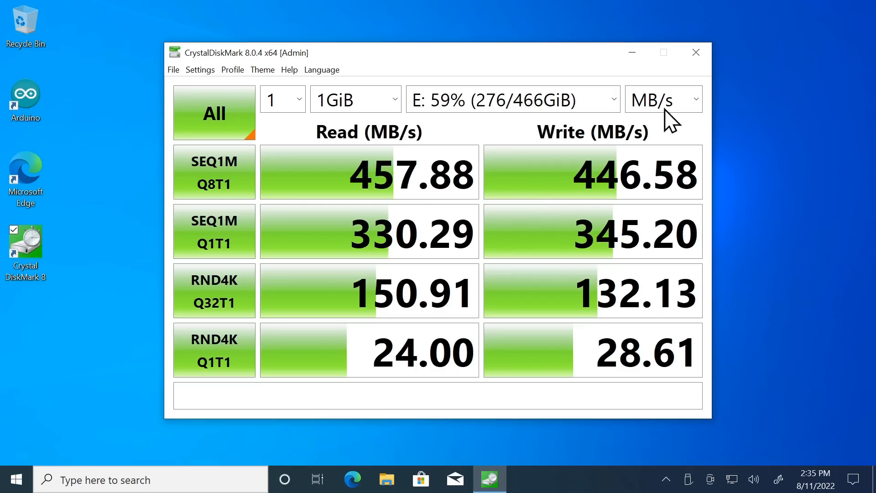
left_click(695, 53)
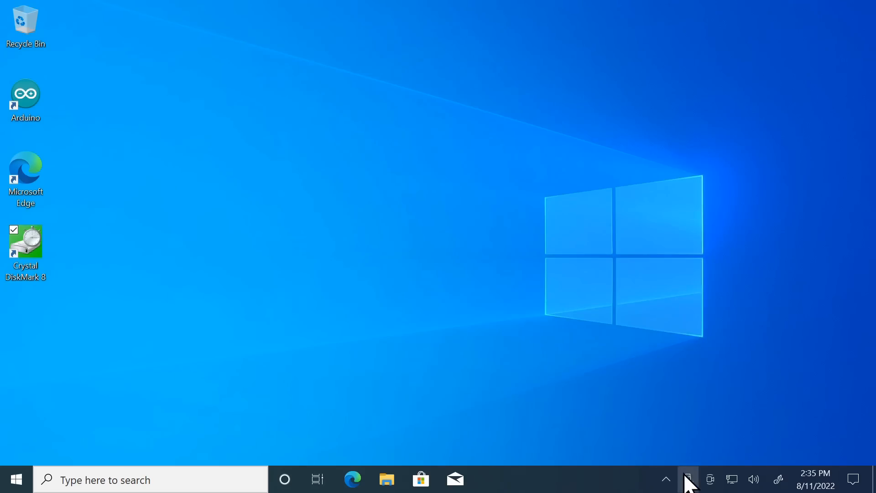
mouse_move(512, 357)
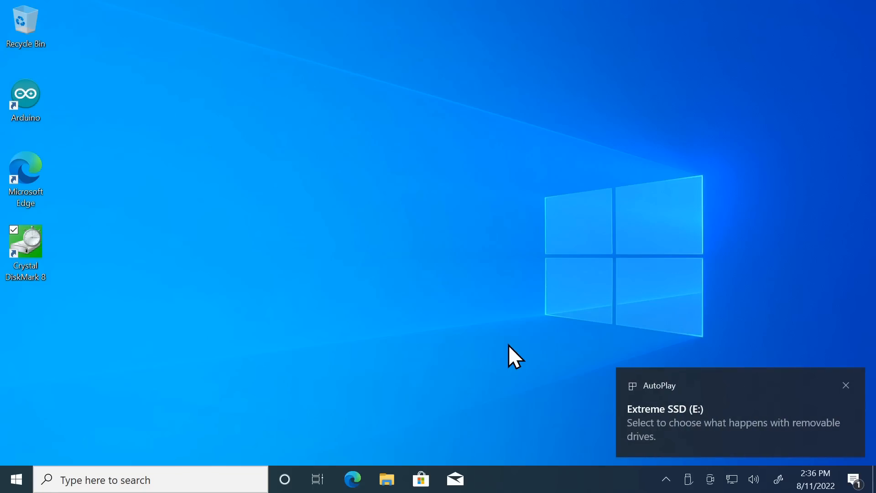
Step: Close the Extreme SSD (E:) AutoPlay notice and relaunch CrystalDiskMark 8 from the desktop
left_click(846, 386)
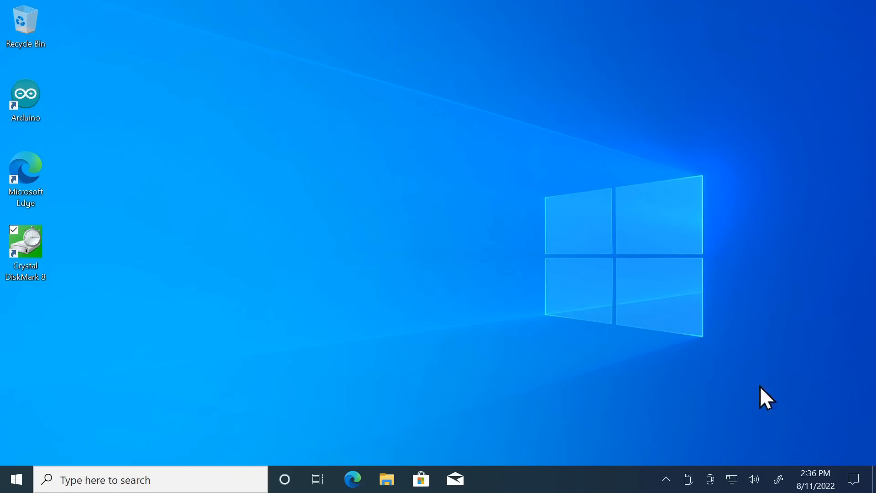
double_click(25, 246)
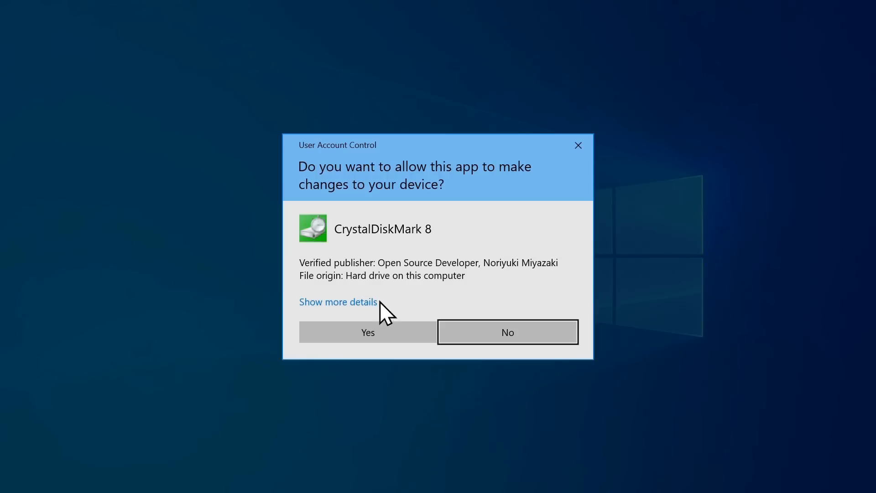
Step: Approve the UAC prompt and benchmark drive E:, reaching 1015.37 MB/s read, 856.88 MB/s write
left_click(367, 332)
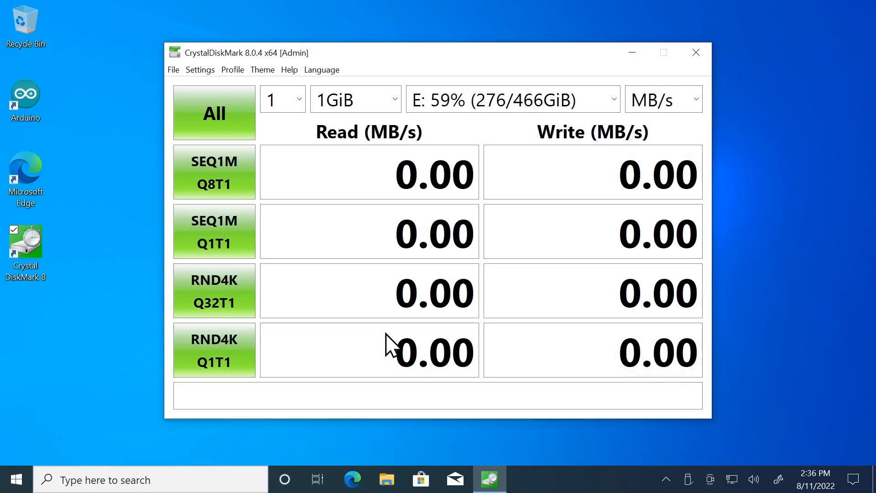
left_click(214, 113)
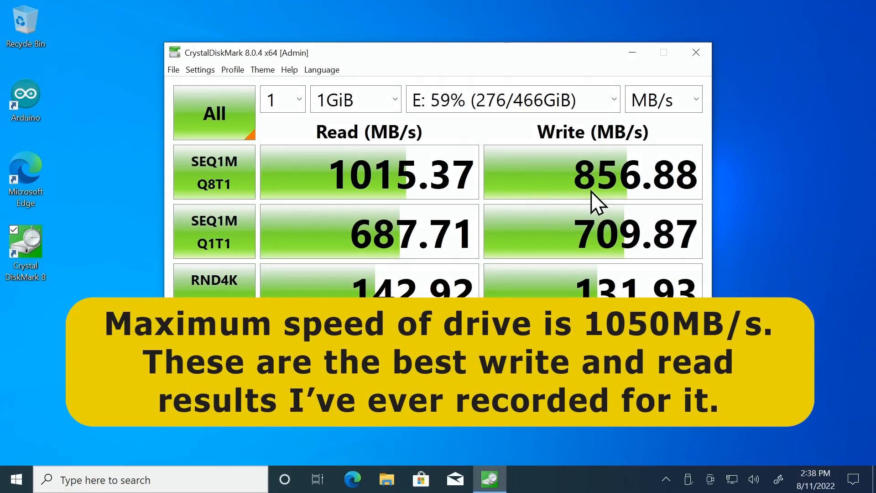
mouse_move(394, 219)
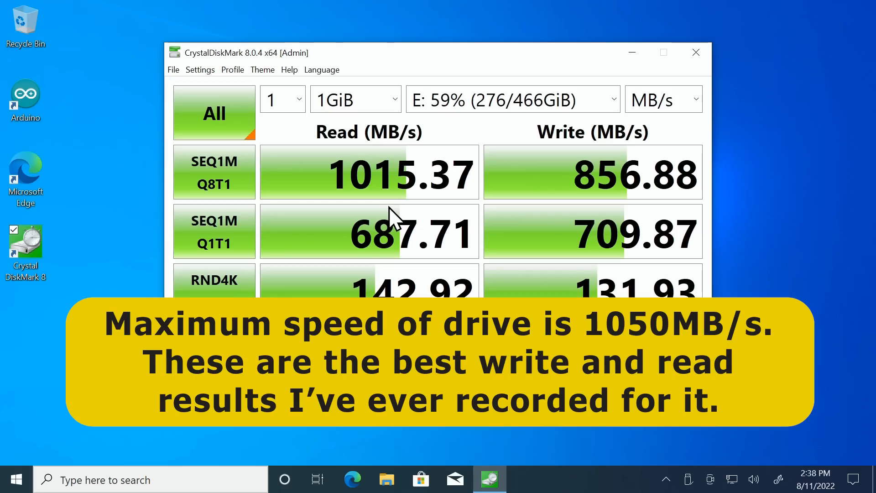
mouse_move(561, 193)
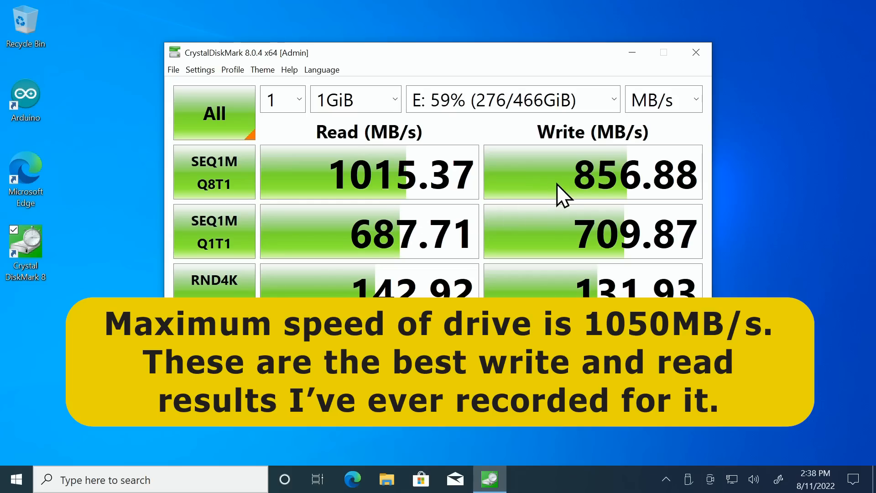
mouse_move(438, 177)
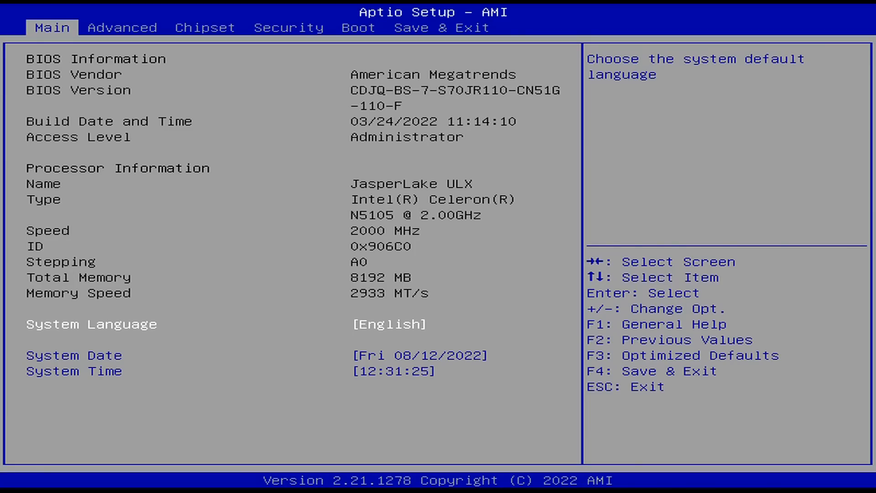
Step: Set Chipset > SCS Configuration eMMC 5.1 Controller to Disabled and return to the Chipset tab
left_click(122, 27)
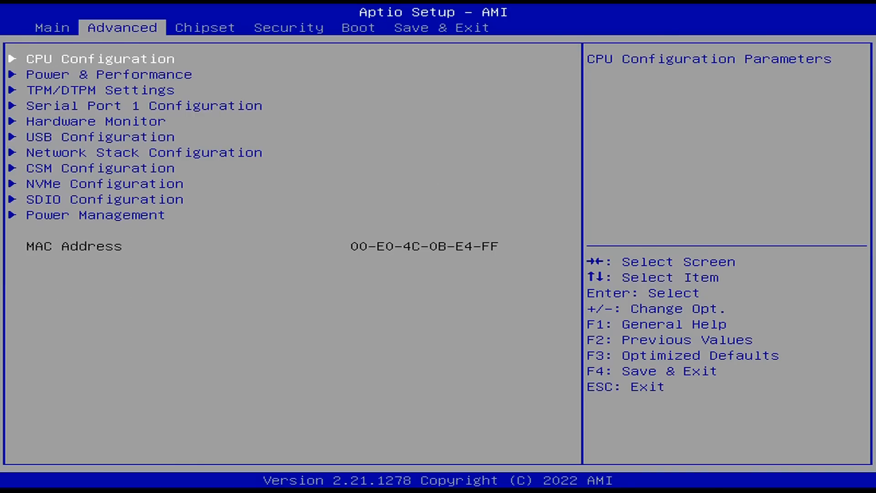
left_click(359, 27)
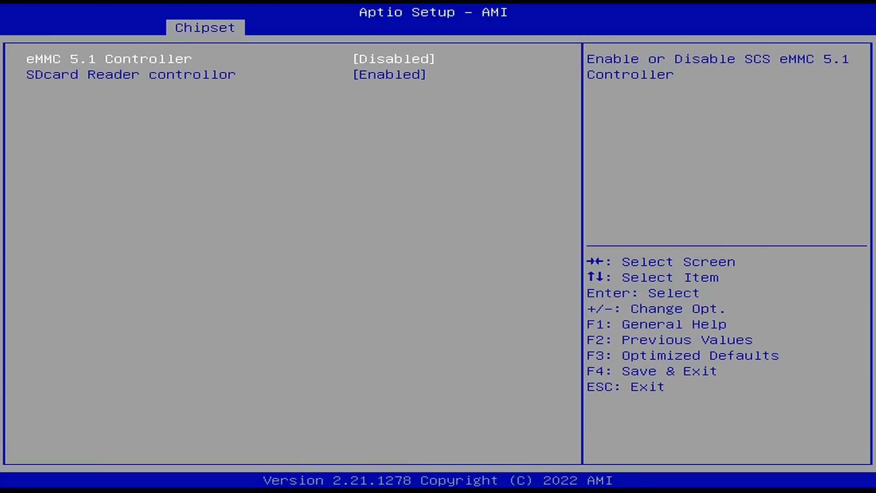
key("enter")
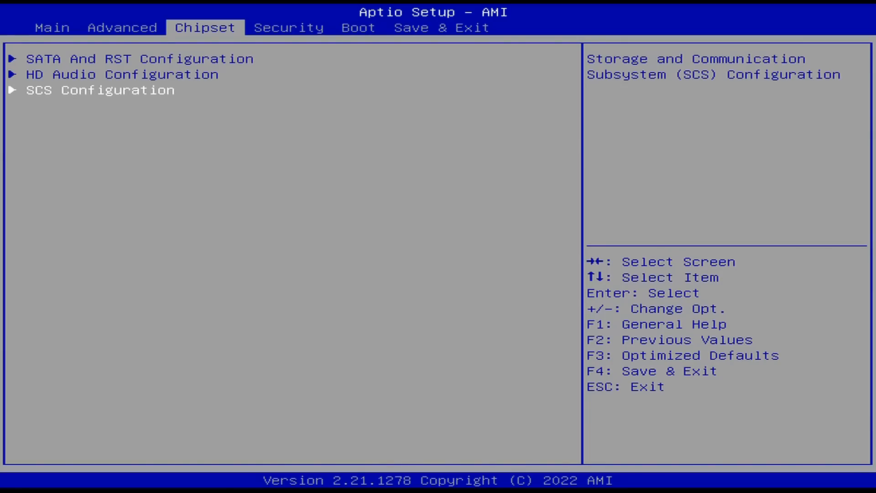
left_click(441, 27)
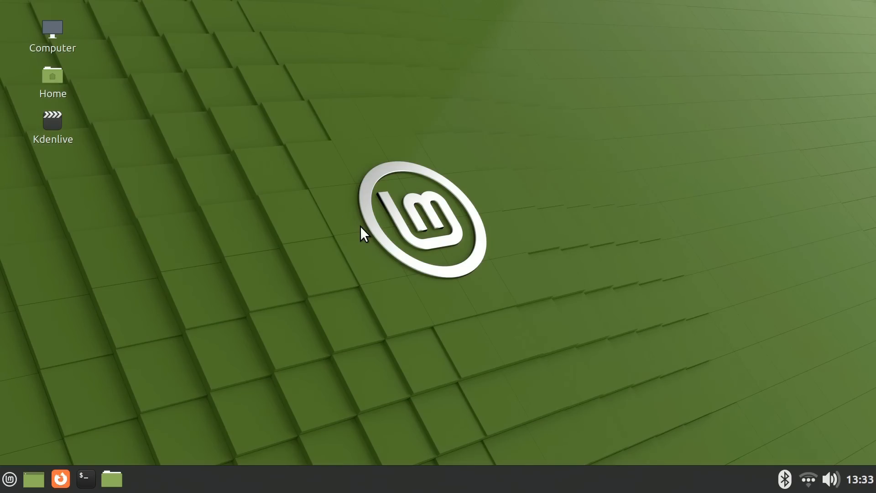
mouse_move(321, 257)
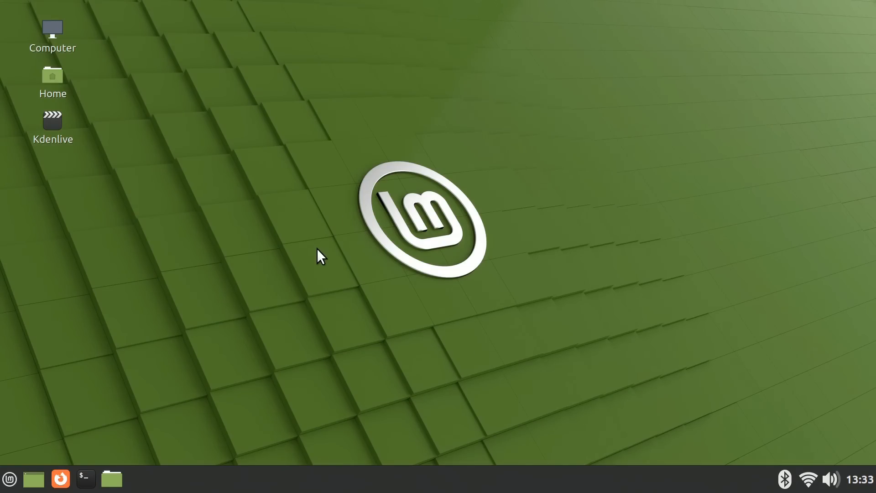
mouse_move(291, 256)
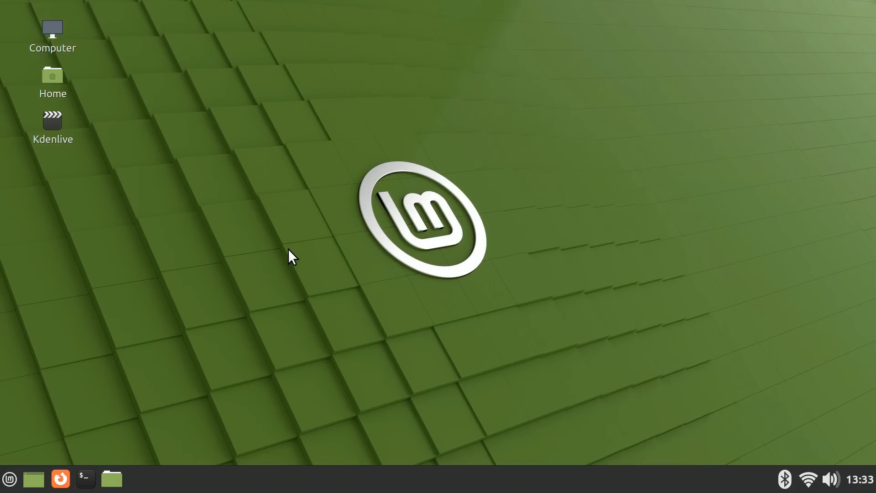
mouse_move(827, 467)
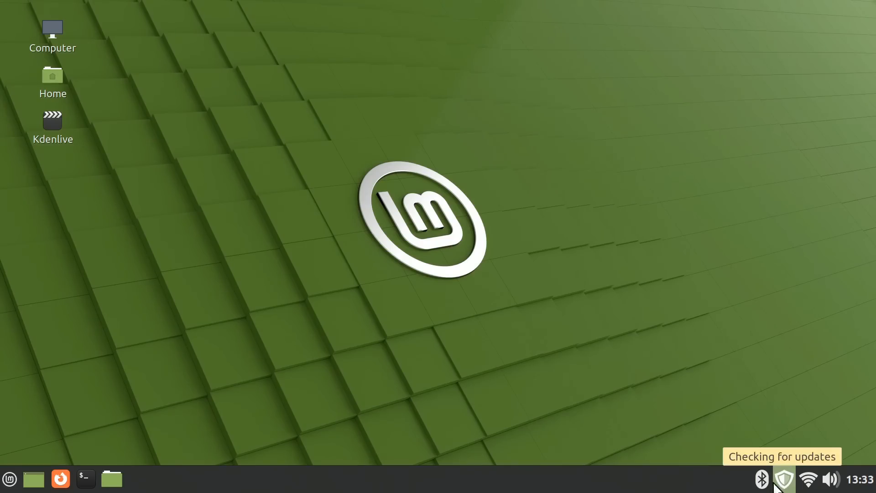
mouse_move(570, 196)
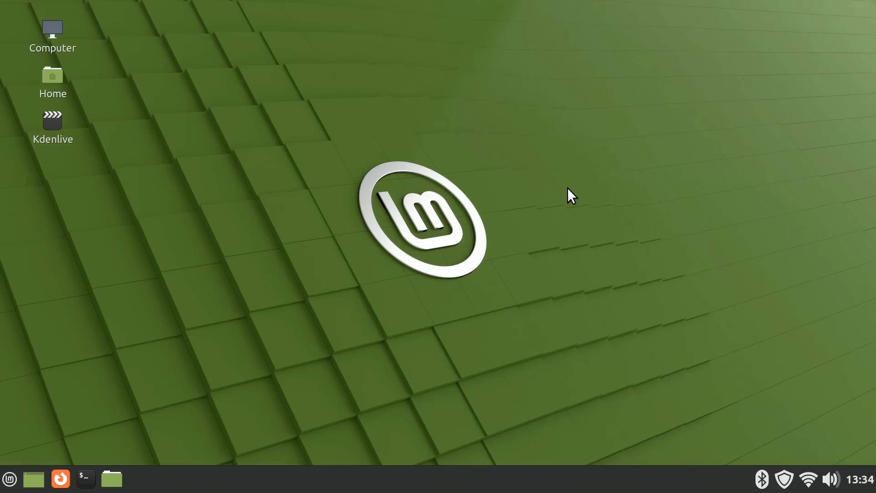
left_click(10, 479)
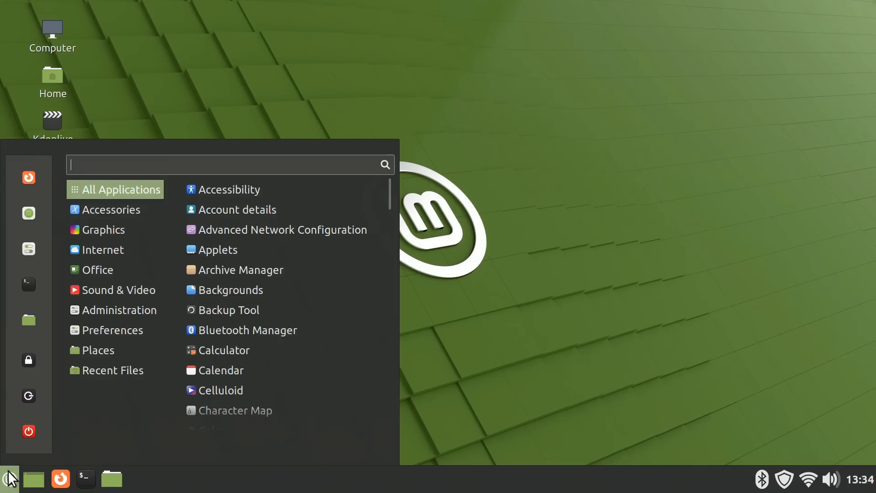
left_click(119, 309)
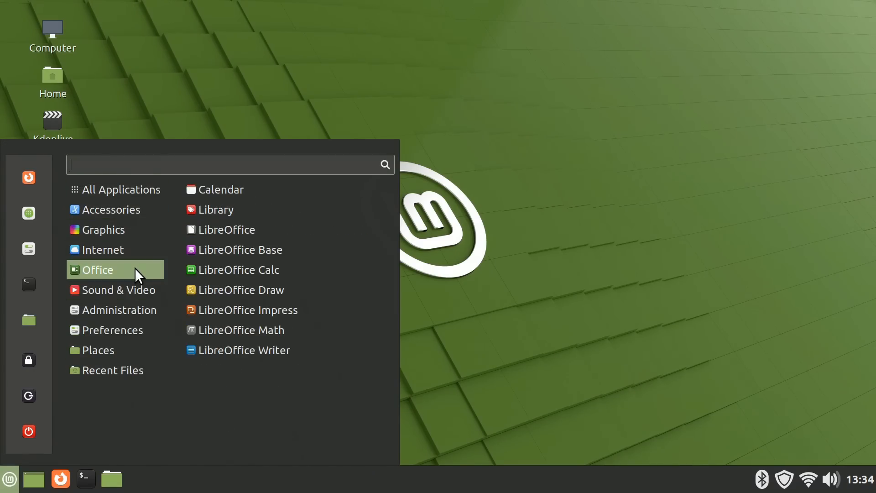
left_click(115, 189)
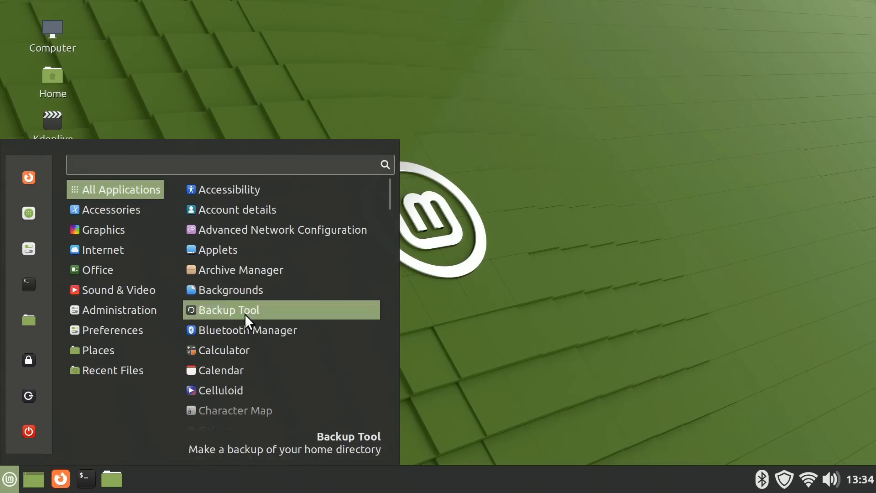
left_click(248, 329)
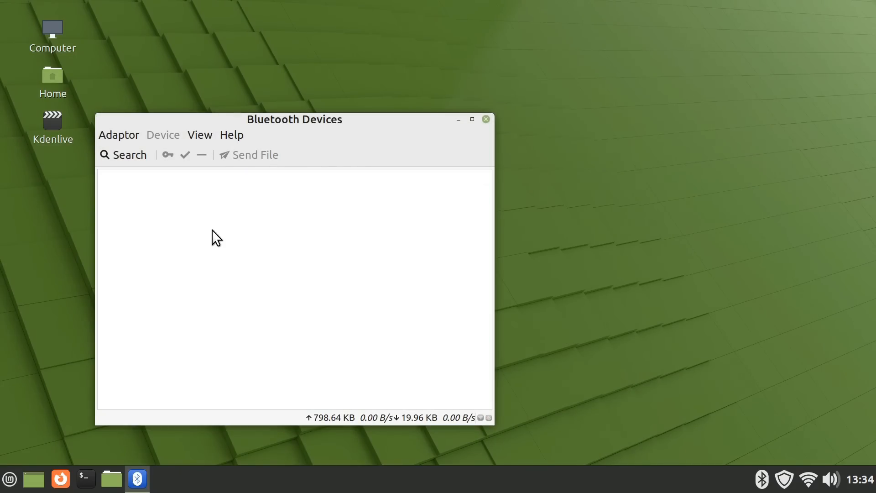
mouse_move(396, 242)
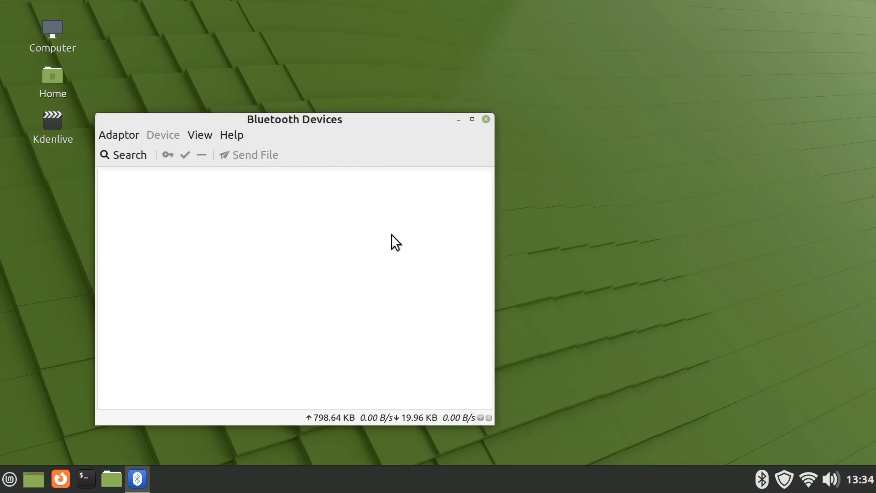
left_click(483, 119)
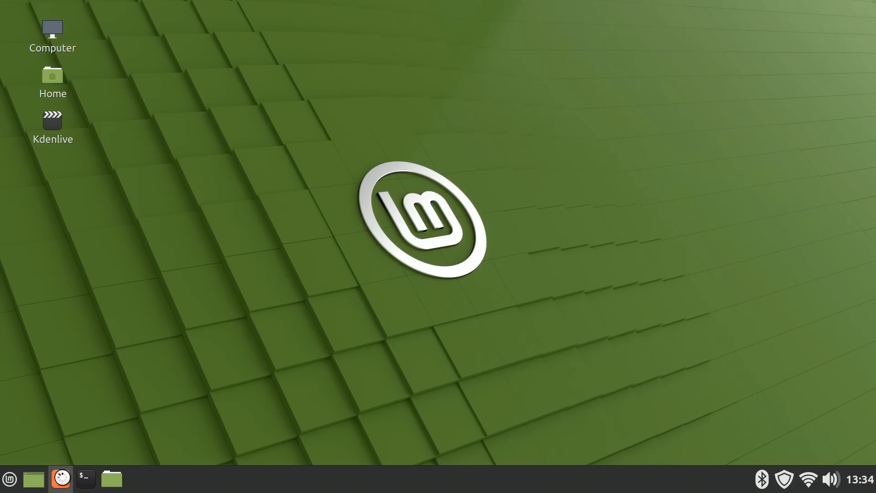
Step: Open ExplainingComputers.com's Quantum Computing page in Firefox and scroll through it
left_click(60, 479)
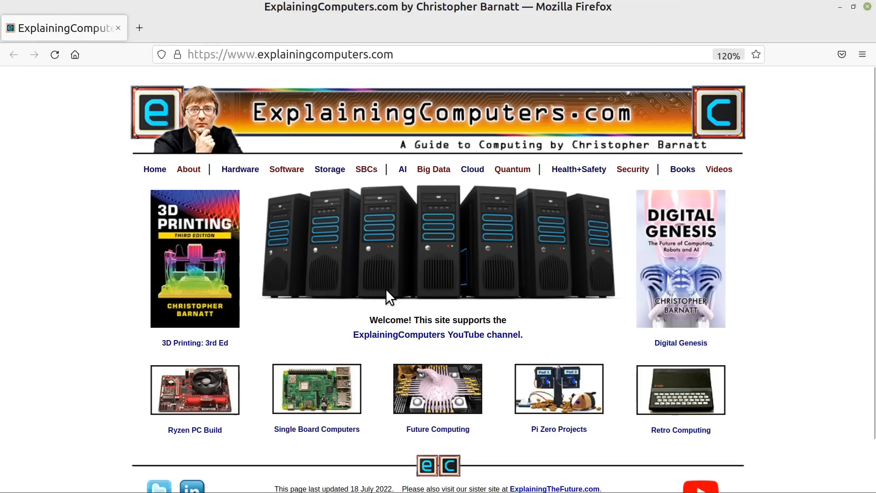
mouse_move(512, 170)
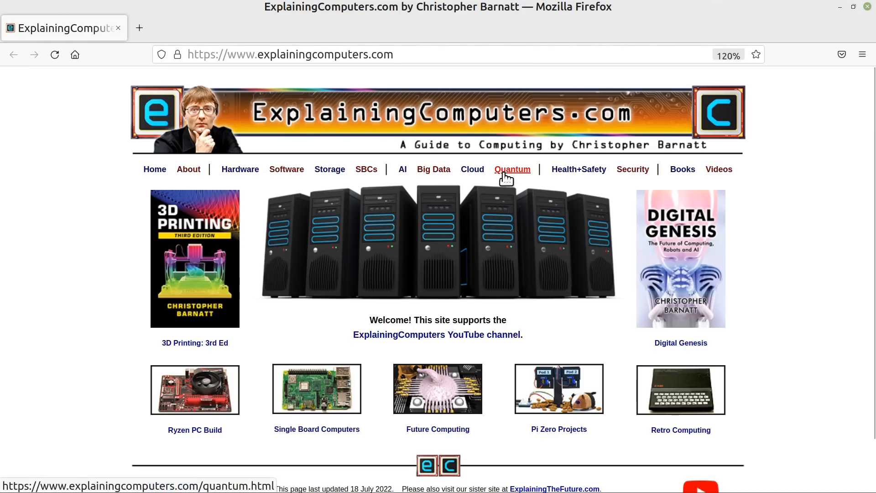
left_click(512, 169)
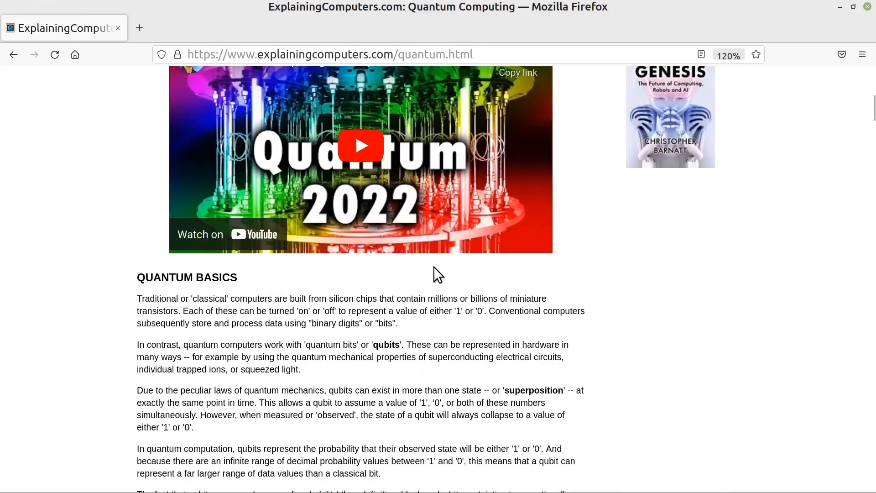
scroll("up", 3)
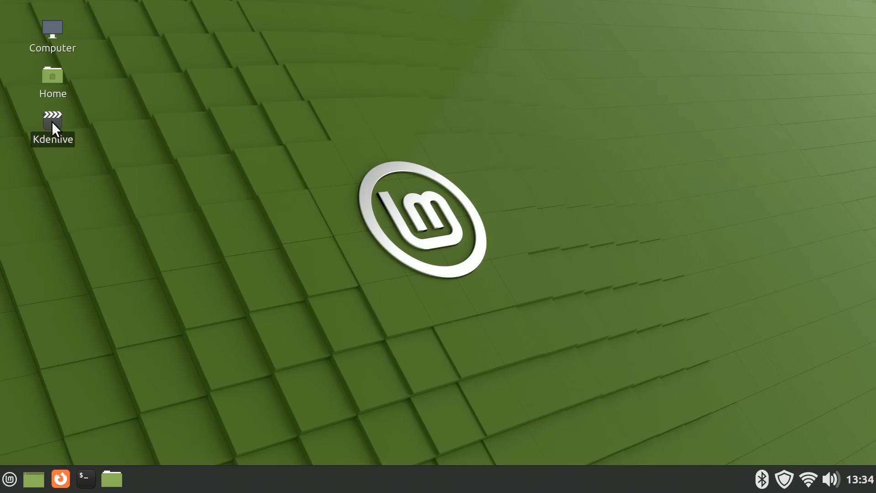
Step: Launch Kdenlive, open recent LattePanda.kdenlive, and bring up Project > Render
double_click(52, 121)
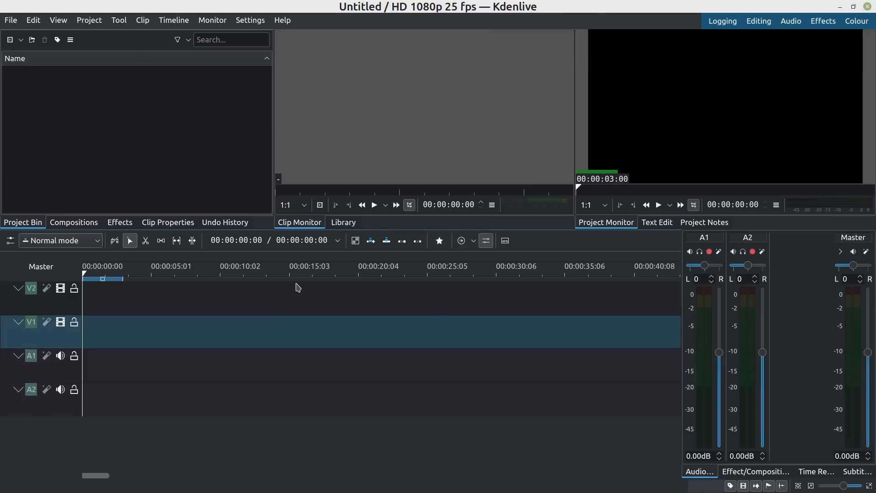
left_click(10, 21)
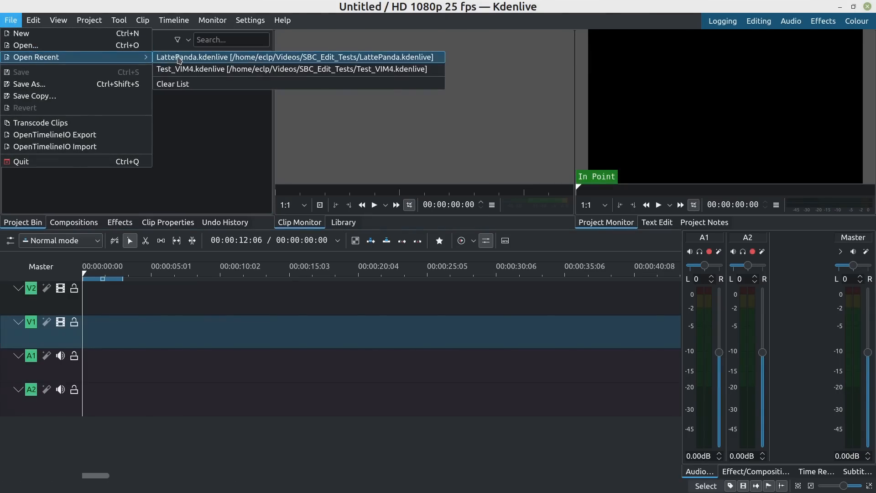
left_click(297, 57)
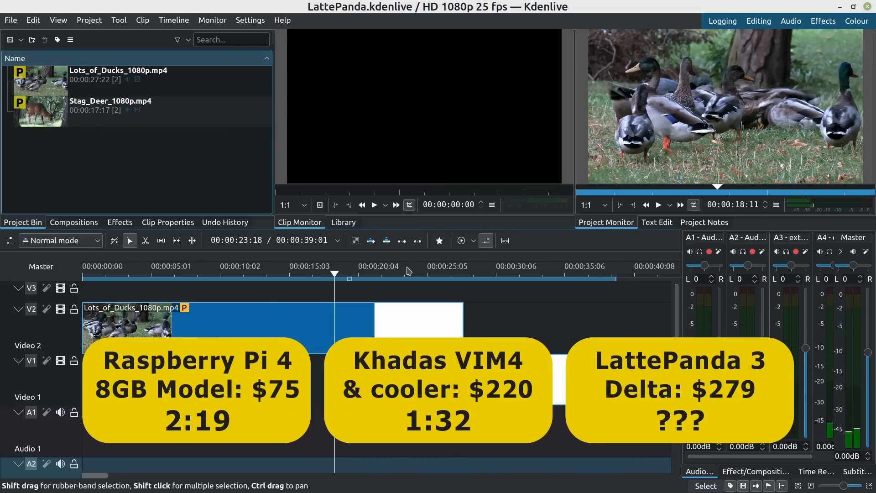
left_click(88, 20)
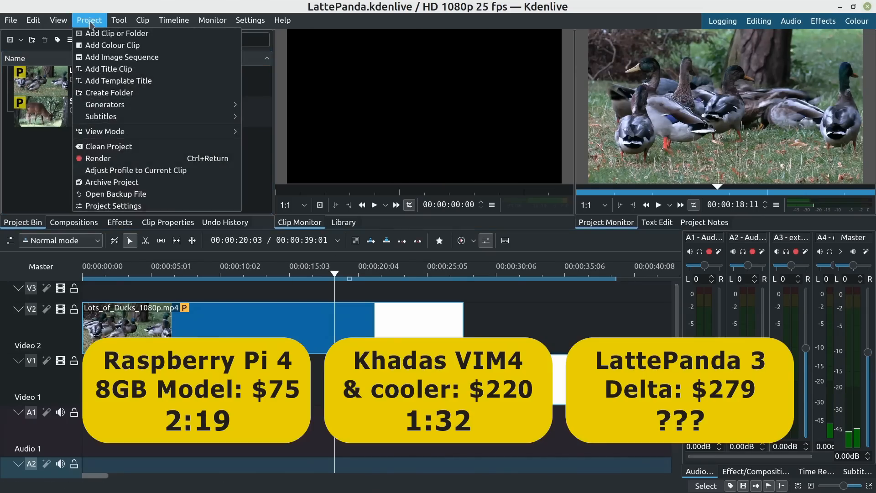
left_click(98, 159)
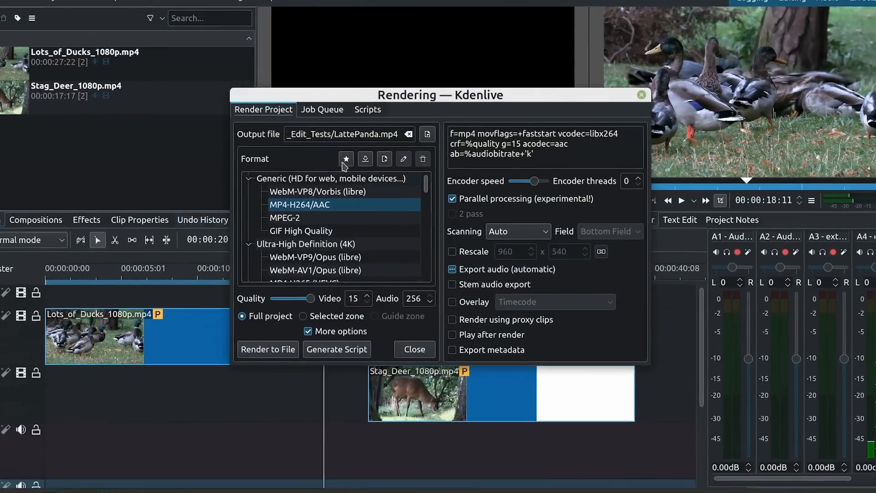
Step: Render the LattePanda project to LattePanda.mp4 using the MP4-H264/AAC preset
left_click(367, 109)
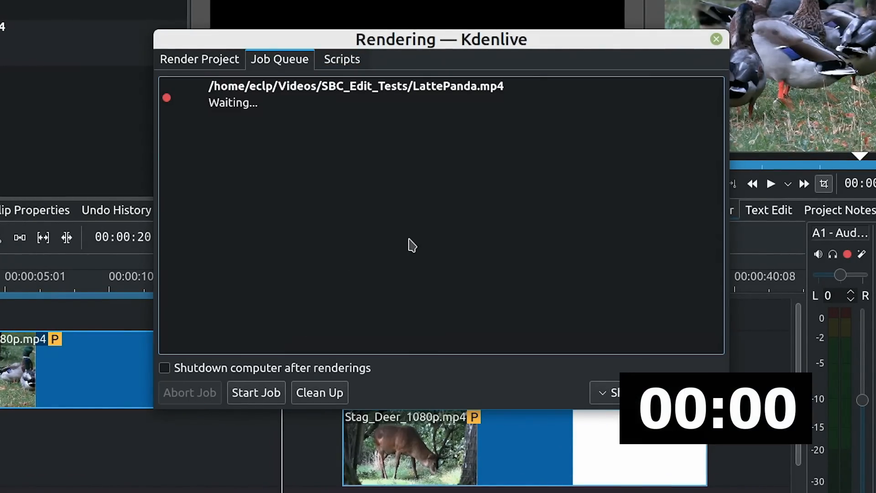
left_click(256, 393)
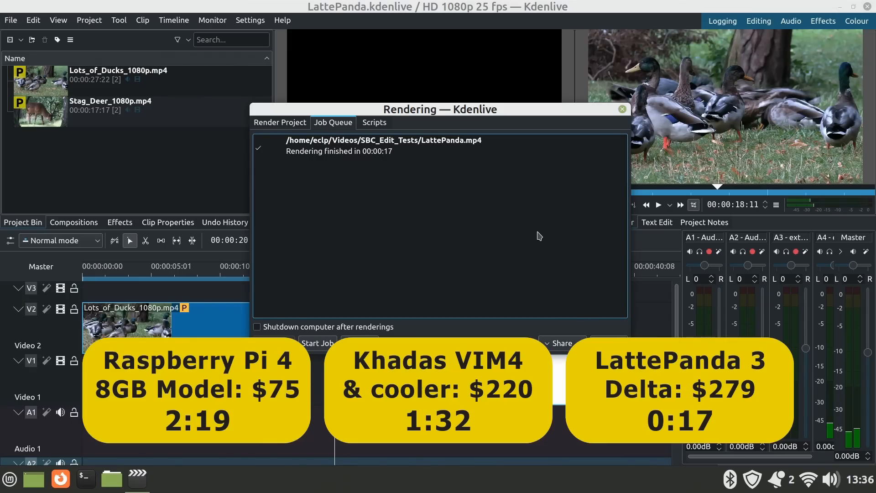
mouse_move(623, 114)
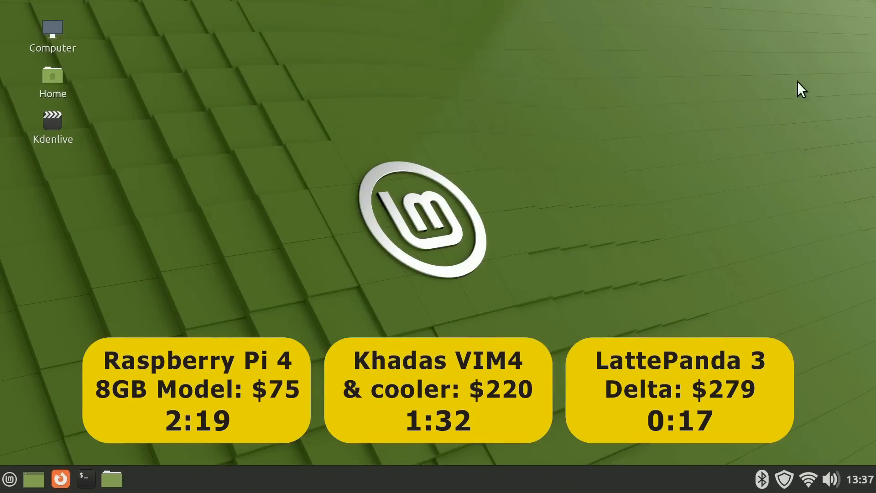
mouse_move(296, 270)
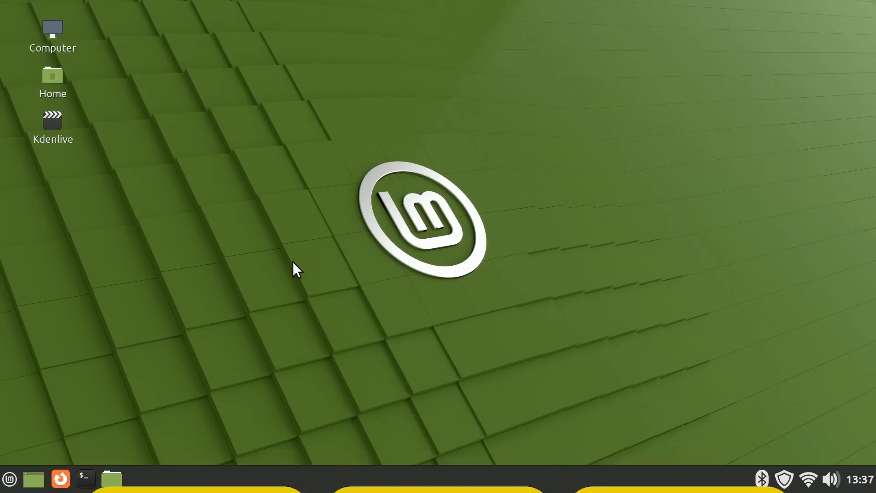
mouse_move(556, 128)
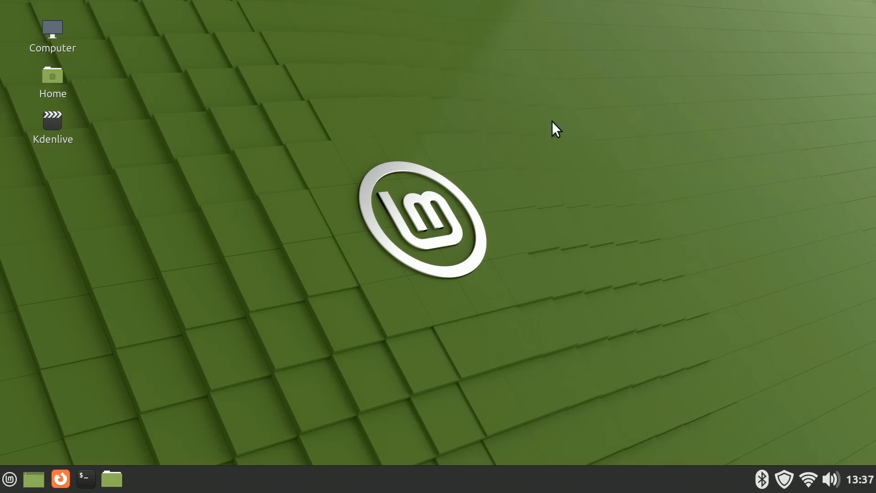
mouse_move(364, 307)
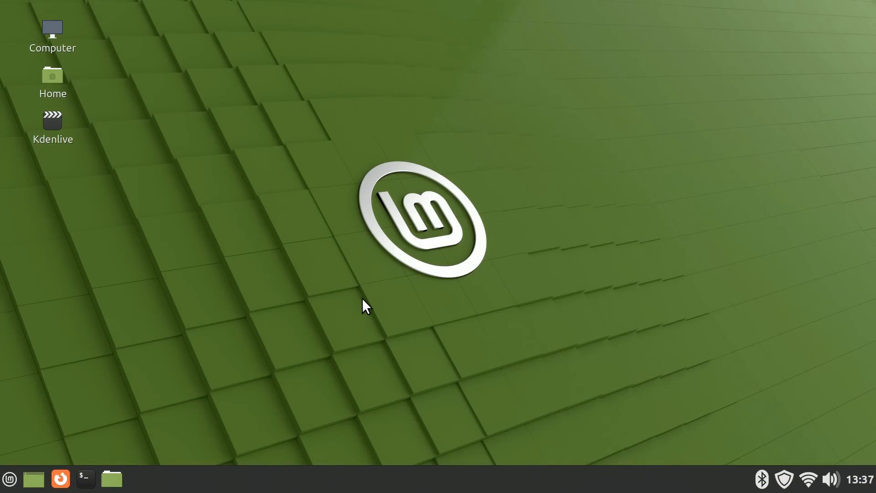